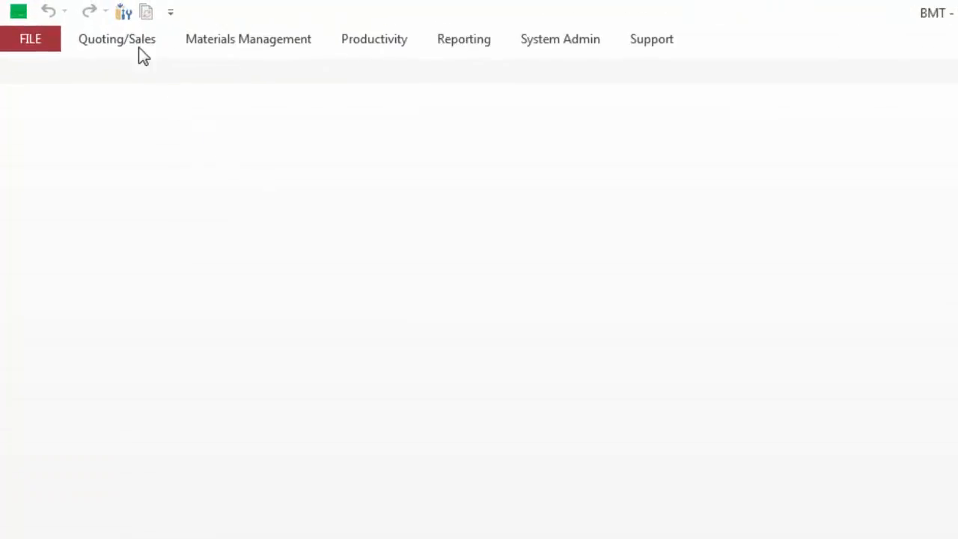
- Open Quote Projects & Orders from the Quoting/Sales menu to reach the quoting navigation area
left_click(116, 39)
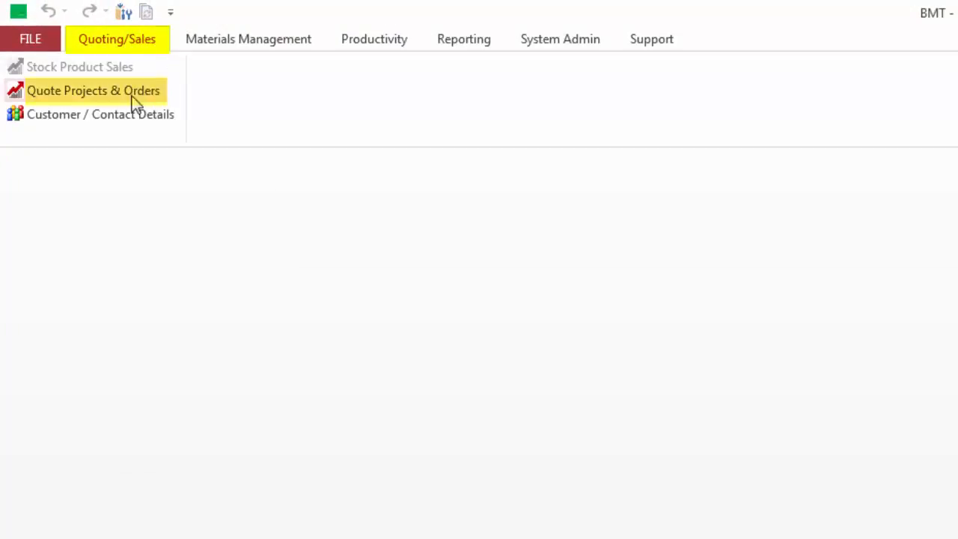
left_click(93, 90)
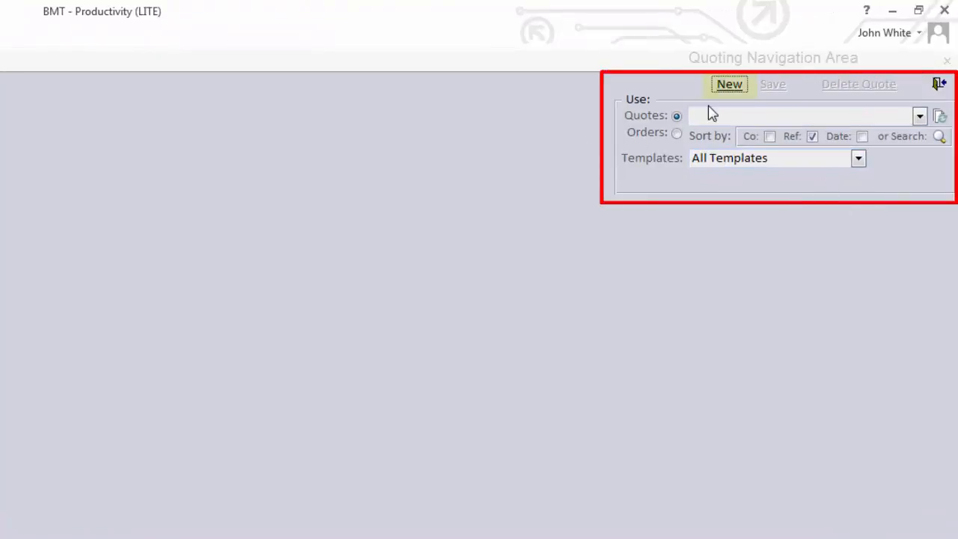
left_click(801, 115)
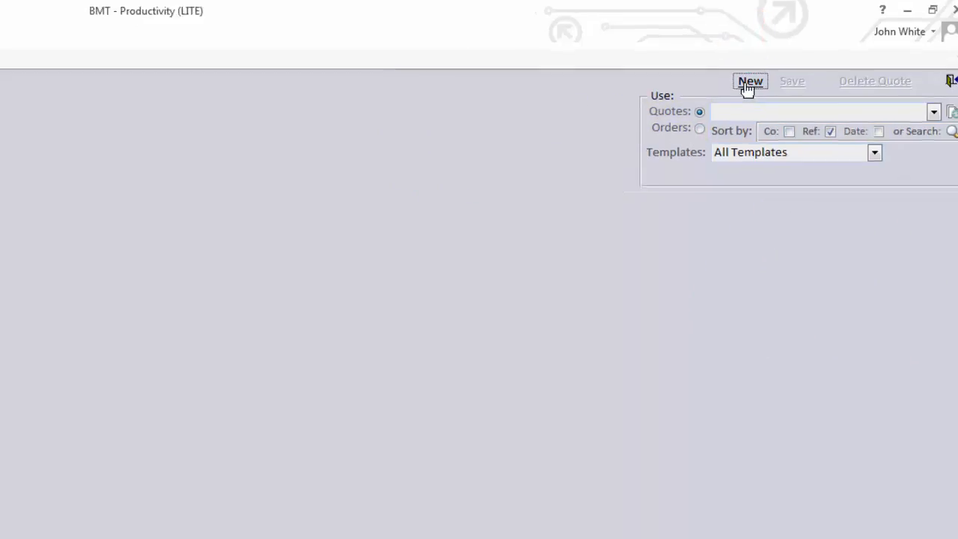
- Create new quote A1013 and review its lock status, 0.00% discount and currency R
left_click(750, 81)
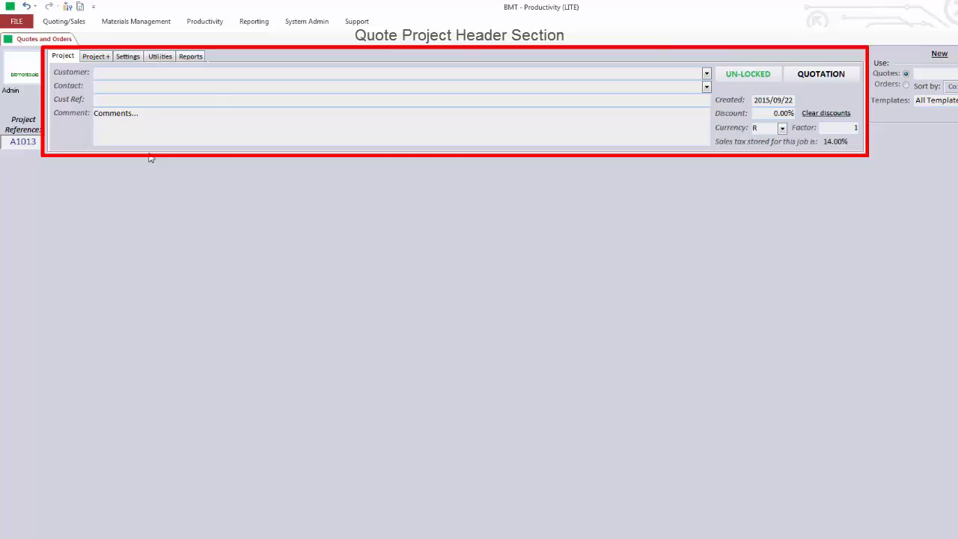
left_click(63, 55)
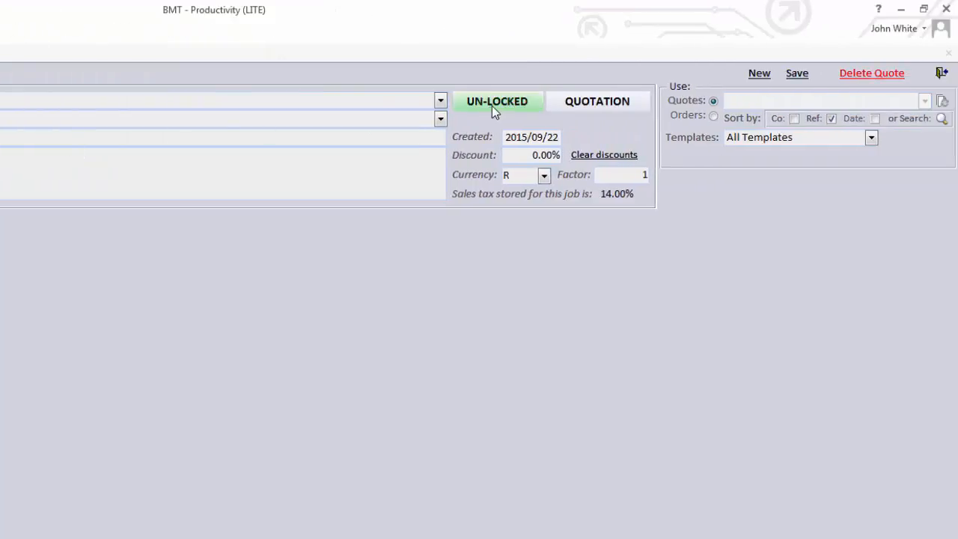
left_click(596, 102)
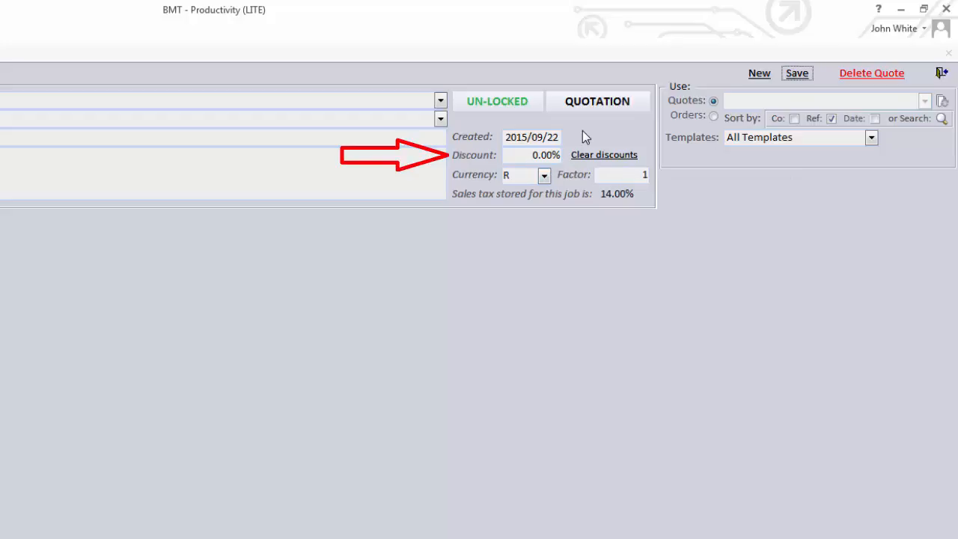
mouse_move(533, 174)
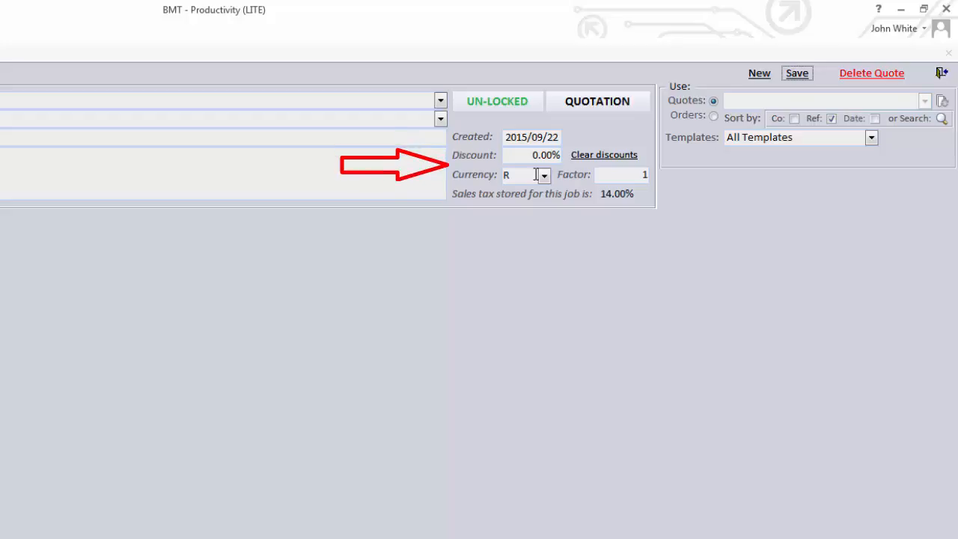
left_click(543, 173)
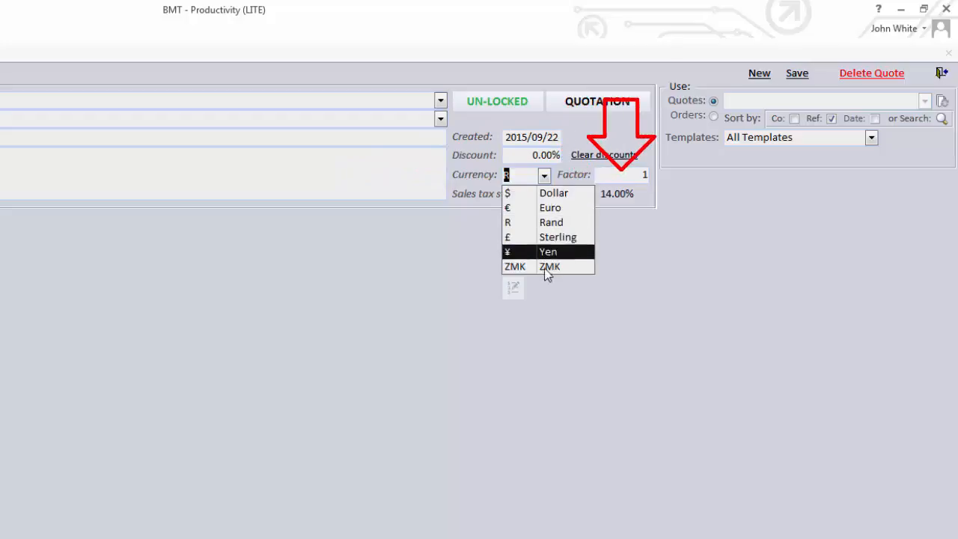
left_click(551, 222)
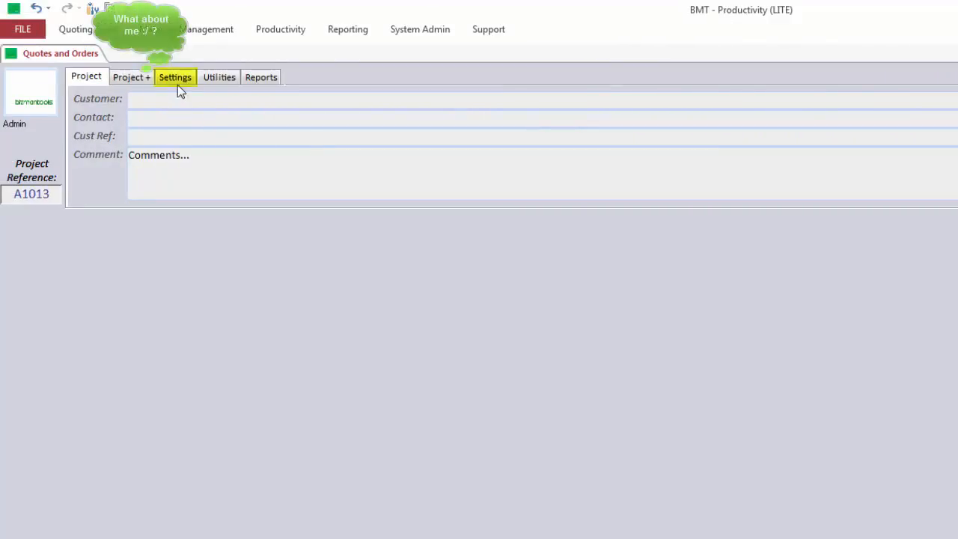
- Review quote A1013's settings: range watch, wind load 1000 Pa, 20% factory labour and alerts
left_click(174, 76)
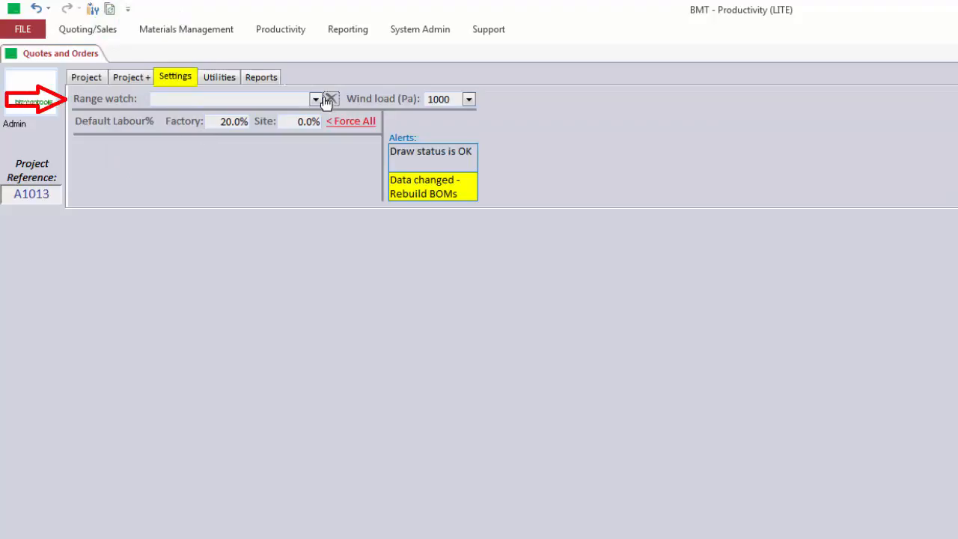
left_click(315, 99)
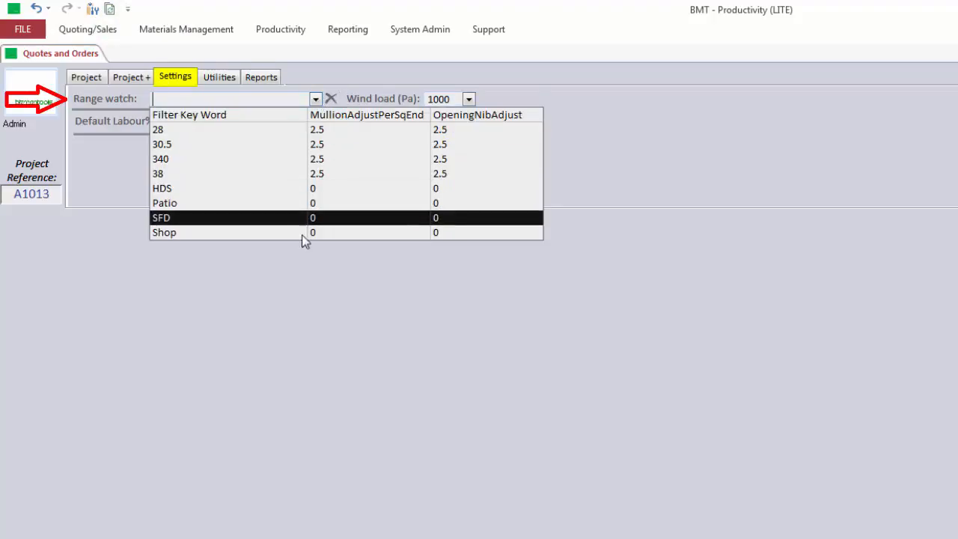
left_click(469, 99)
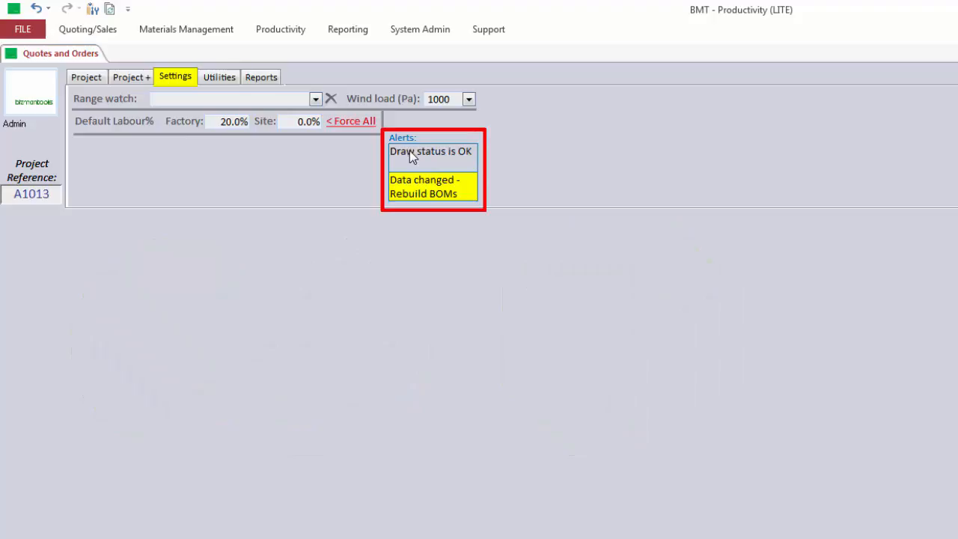
mouse_move(410, 187)
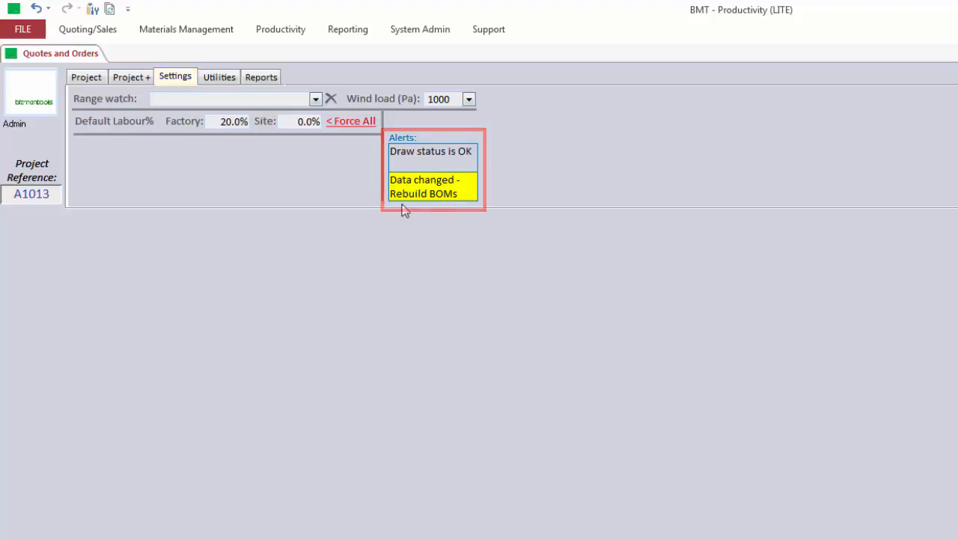
- View the empty locked-prices list under Utilities, then show the quote's Reports
left_click(219, 76)
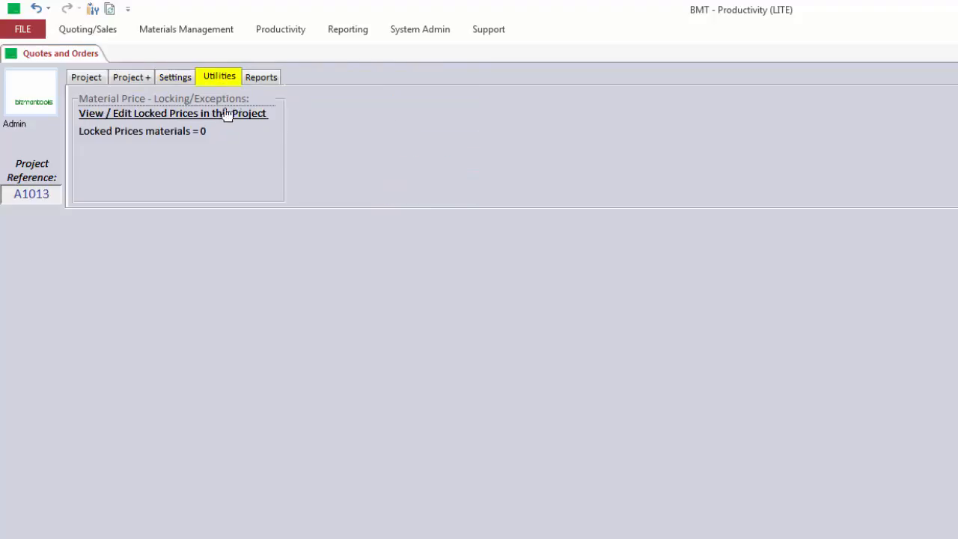
left_click(172, 114)
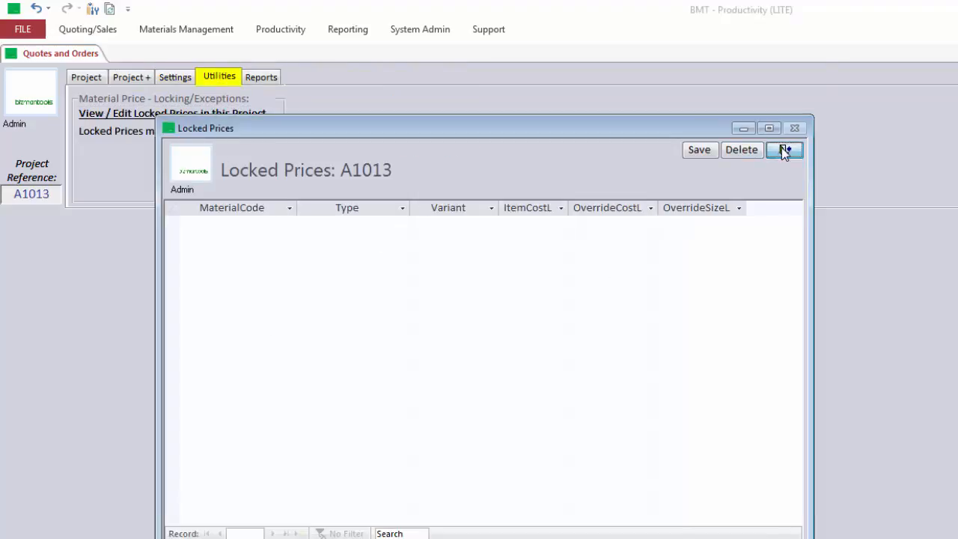
left_click(785, 150)
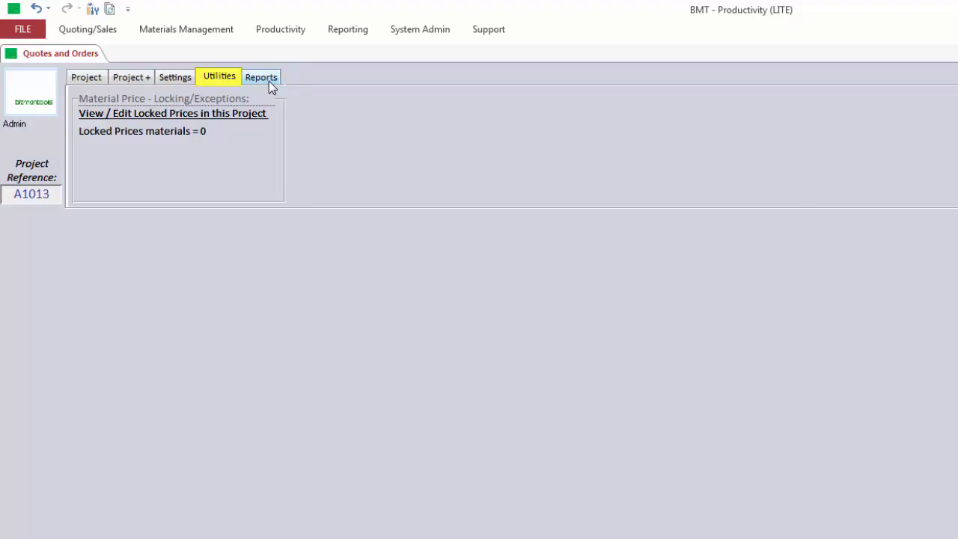
left_click(261, 76)
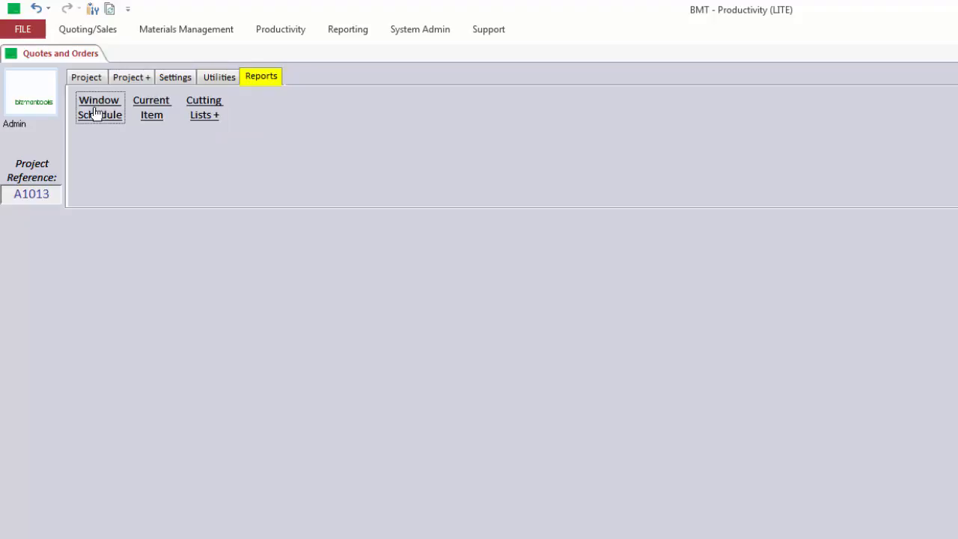
mouse_move(150, 113)
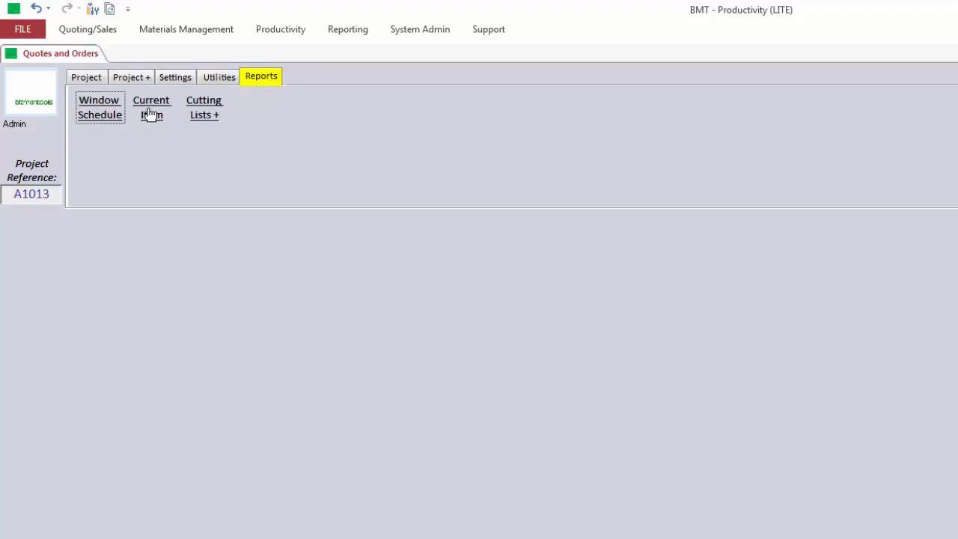
mouse_move(207, 117)
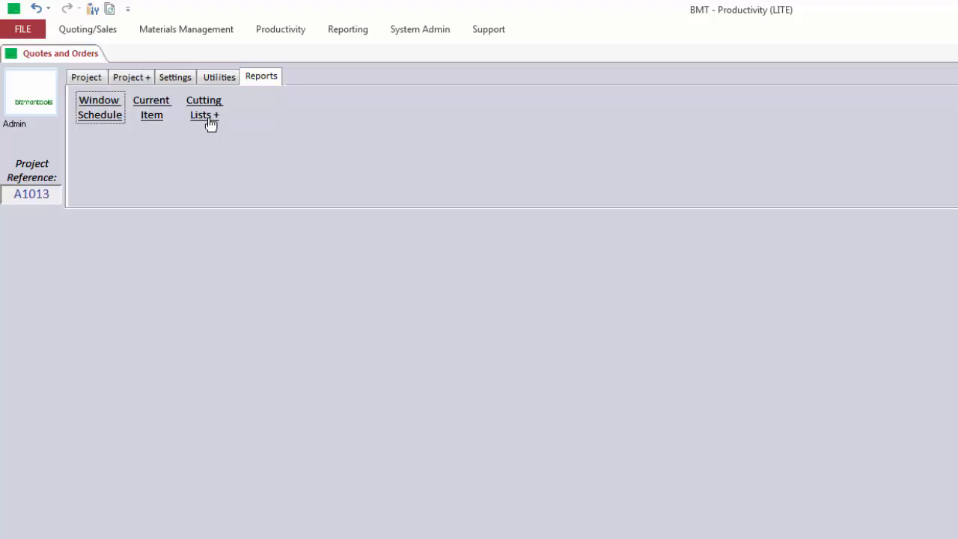
- Create a new customer entry Soap Incorp for quote A1013
left_click(85, 76)
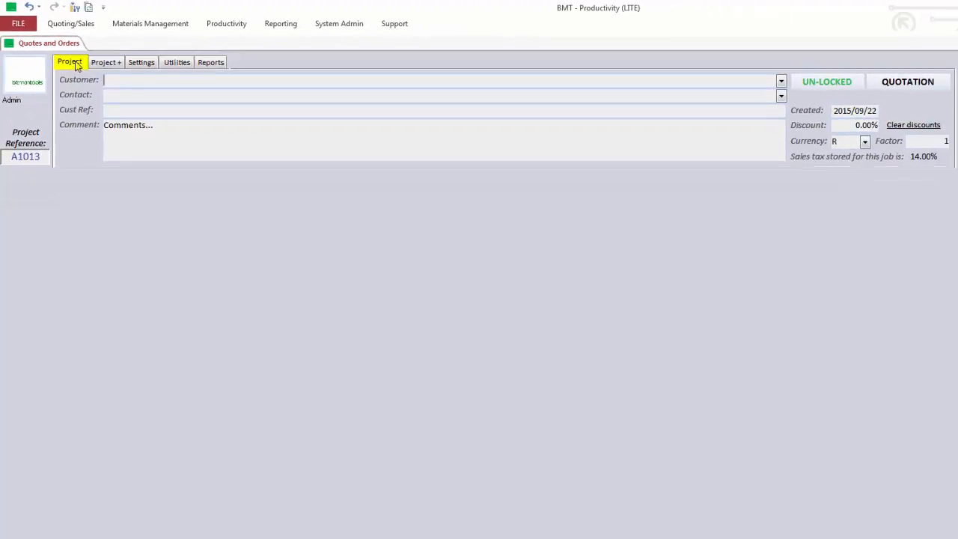
left_click(782, 80)
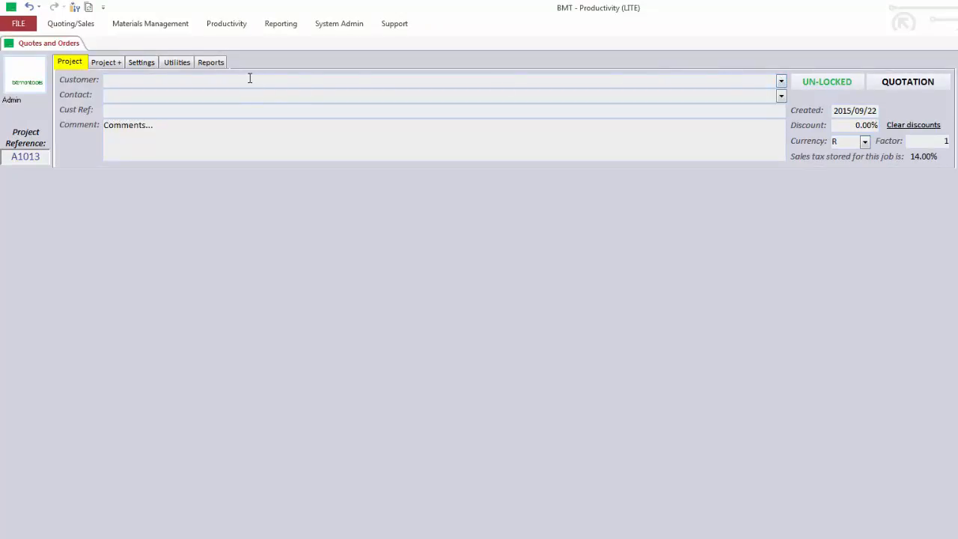
type("Soap Inc")
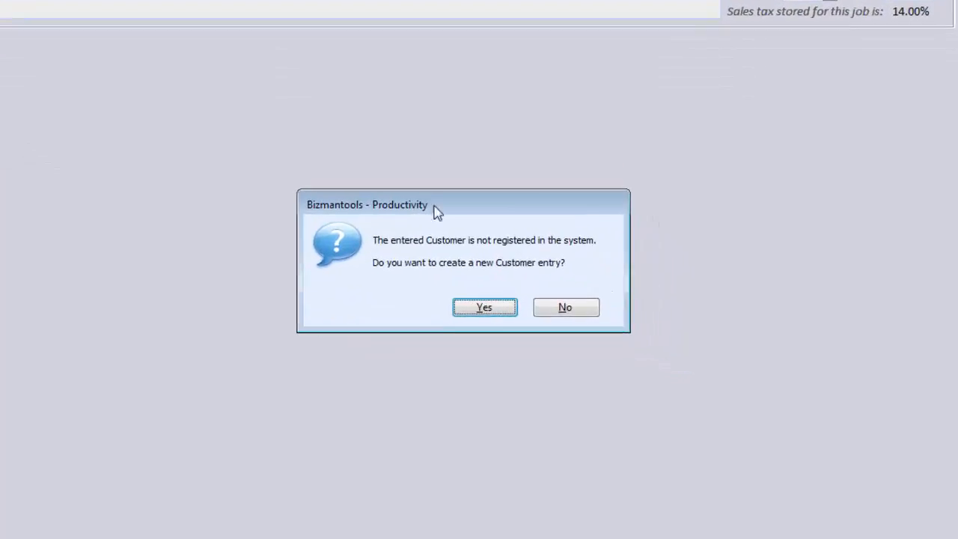
left_click(484, 307)
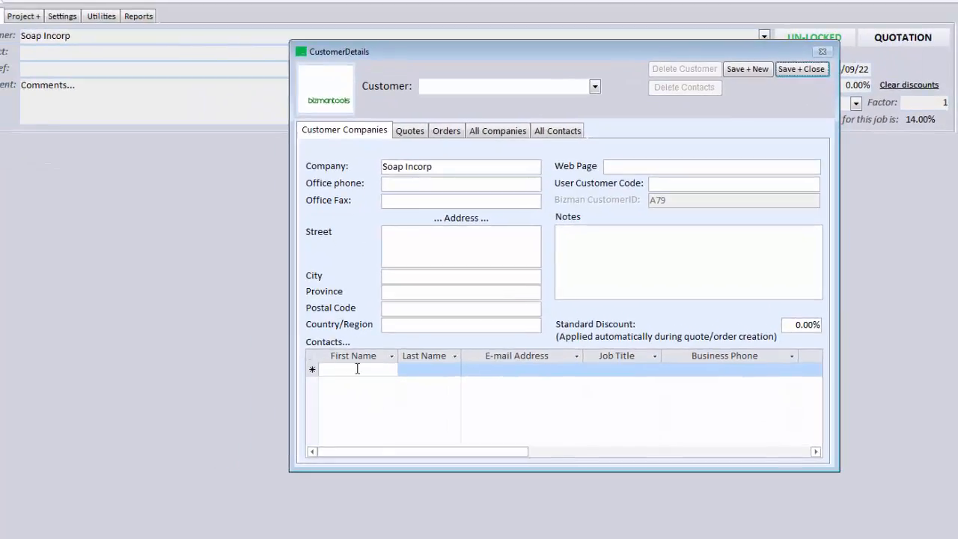
type("Soap")
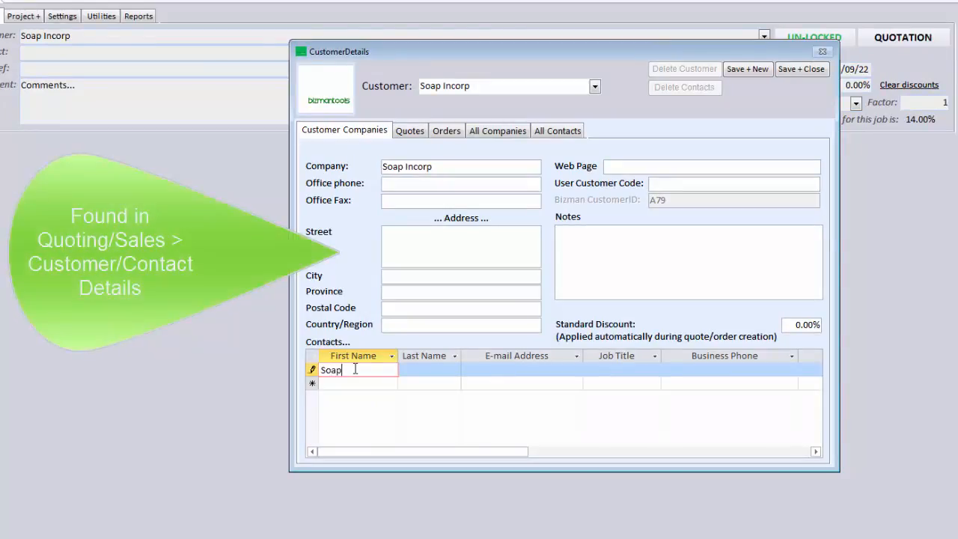
type("Joe")
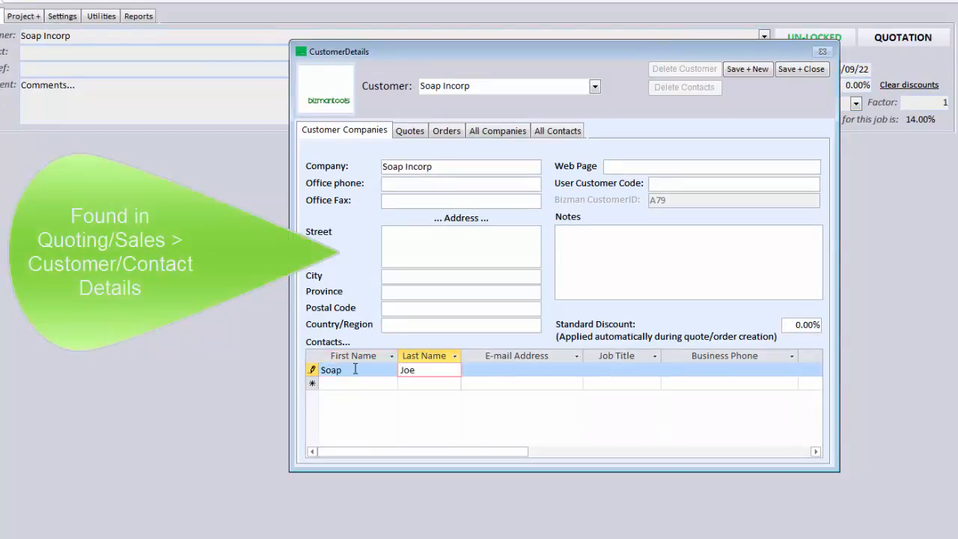
left_click(521, 368)
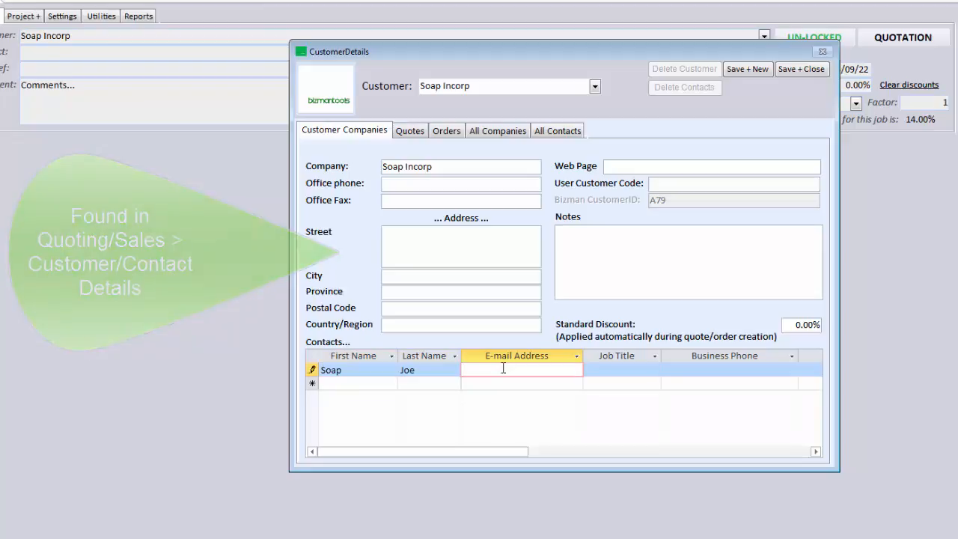
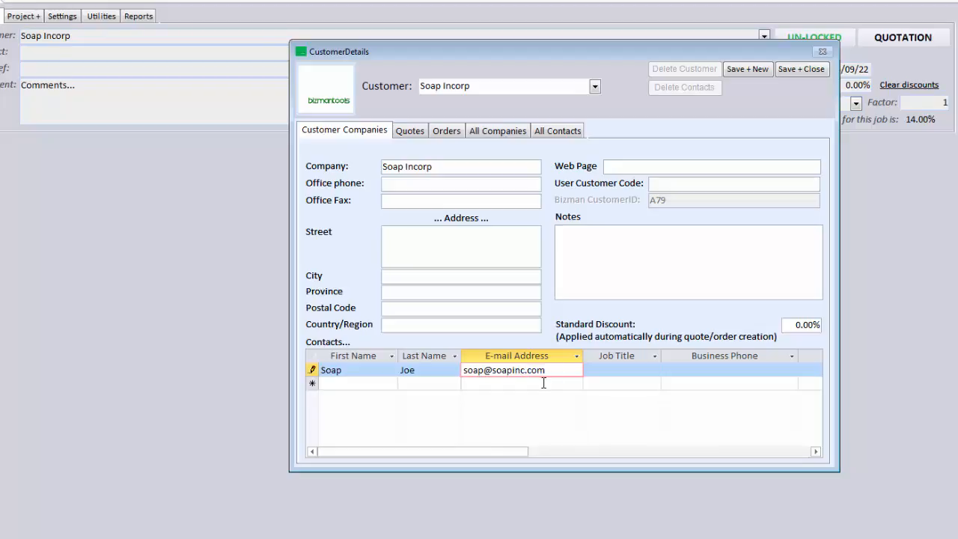
- Close customer details and fill contact Soap Joe, customer reference New House and a comment
left_click(802, 68)
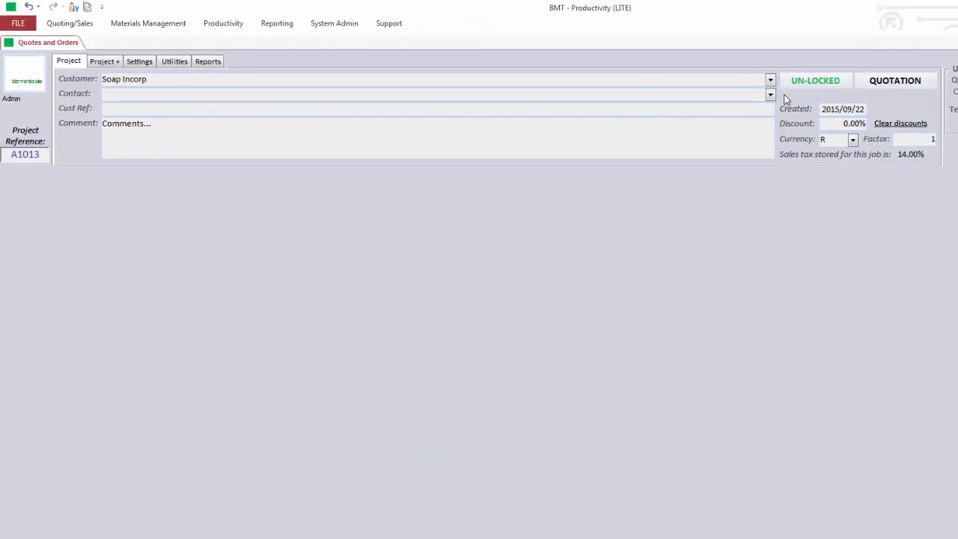
type("Soap Joe")
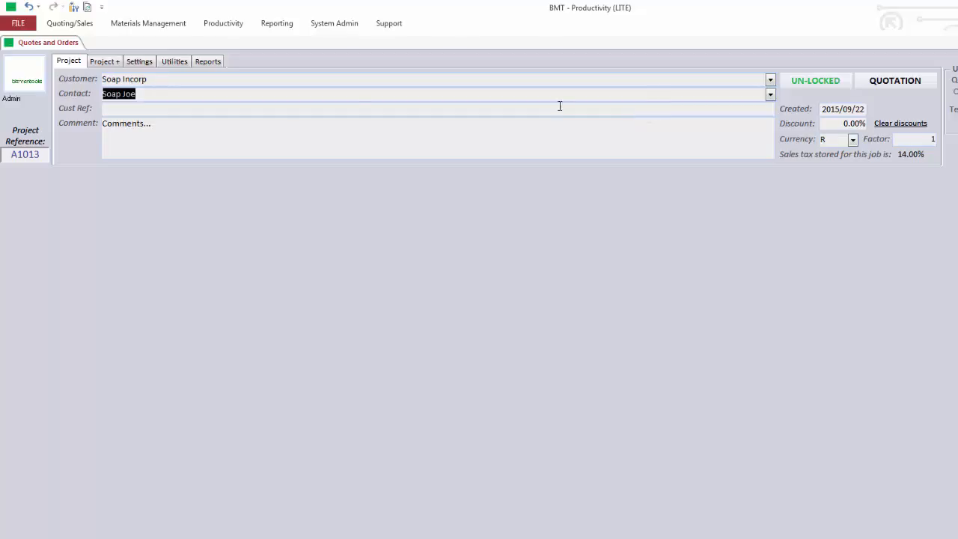
type("New")
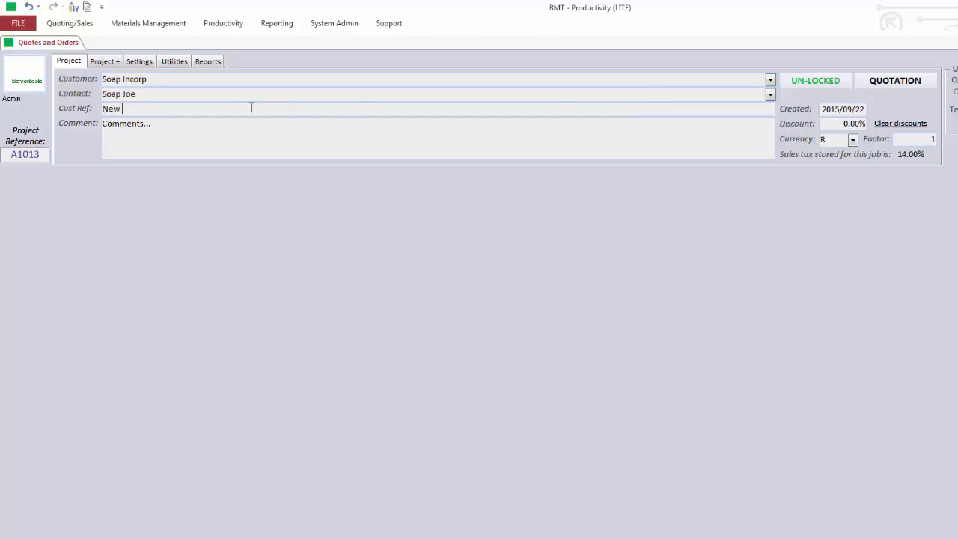
type("House")
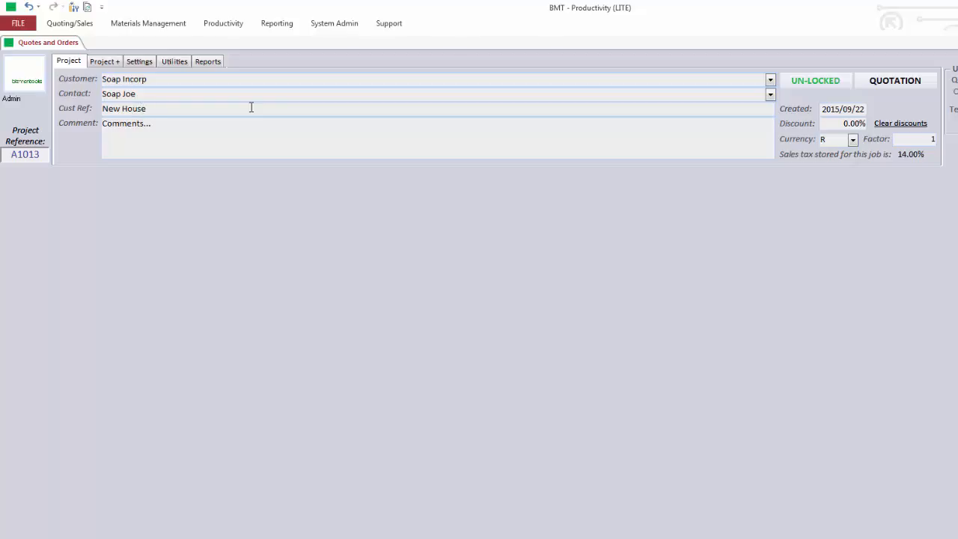
type("New")
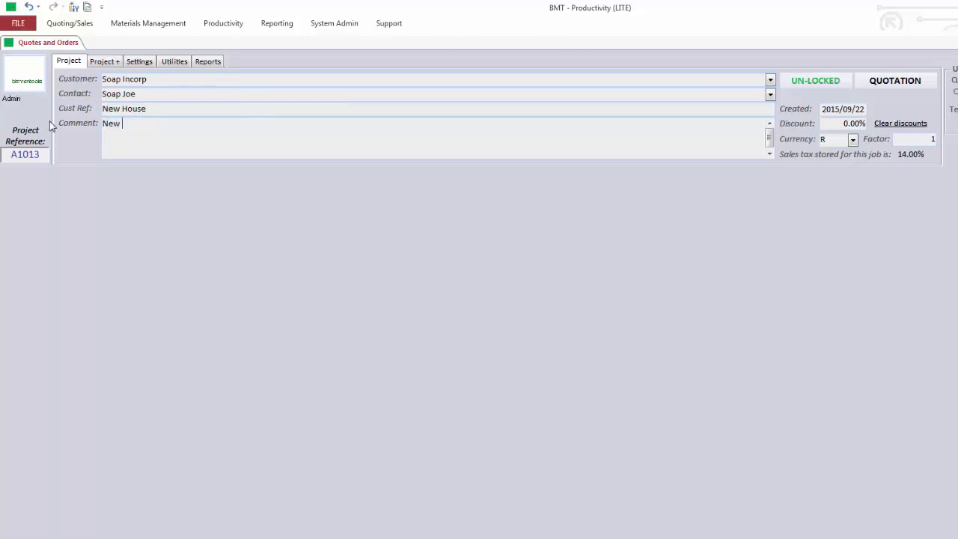
type("comments here")
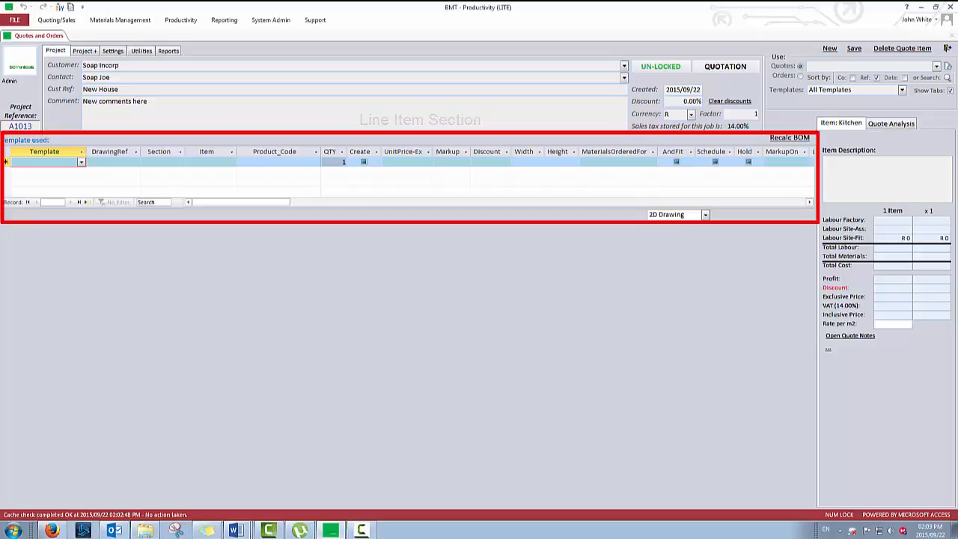
left_click(893, 123)
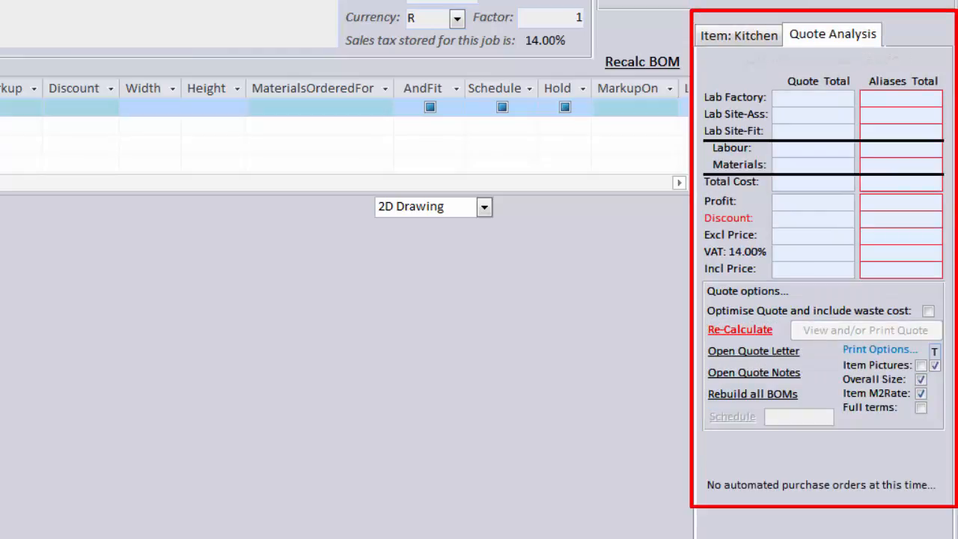
left_click(738, 36)
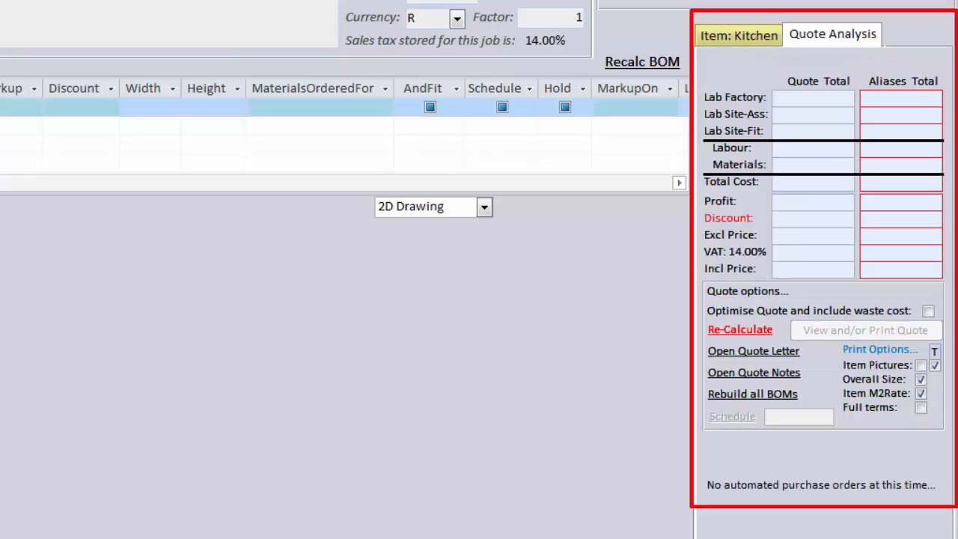
left_click(832, 33)
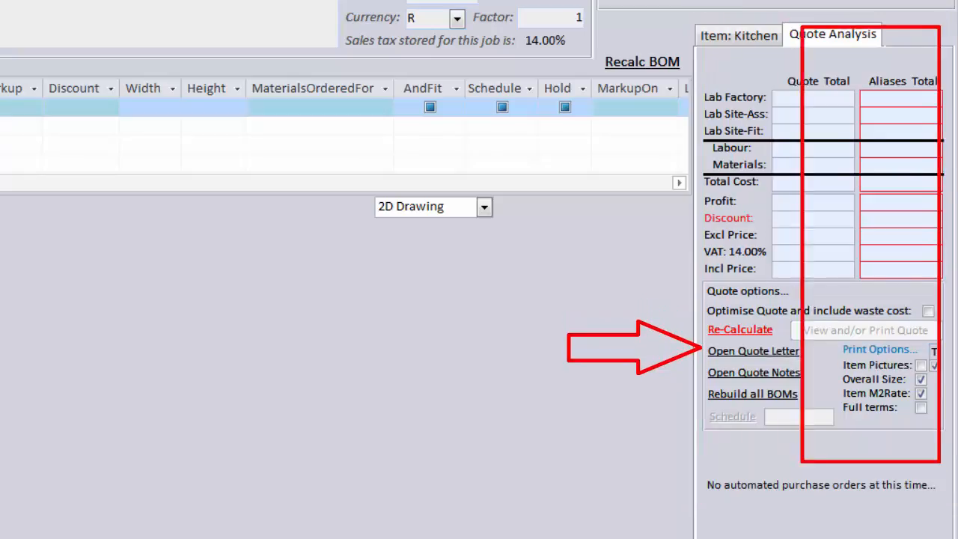
left_click(754, 350)
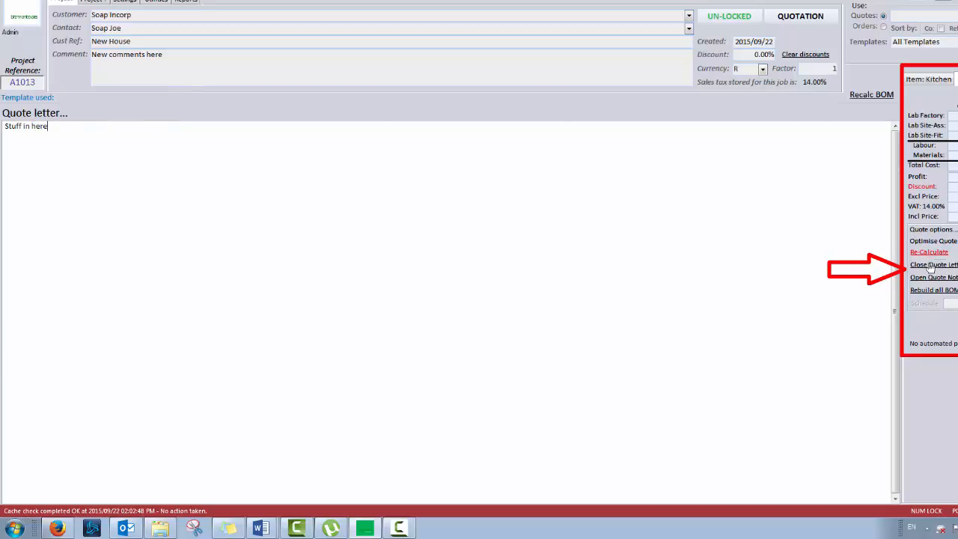
left_click(935, 277)
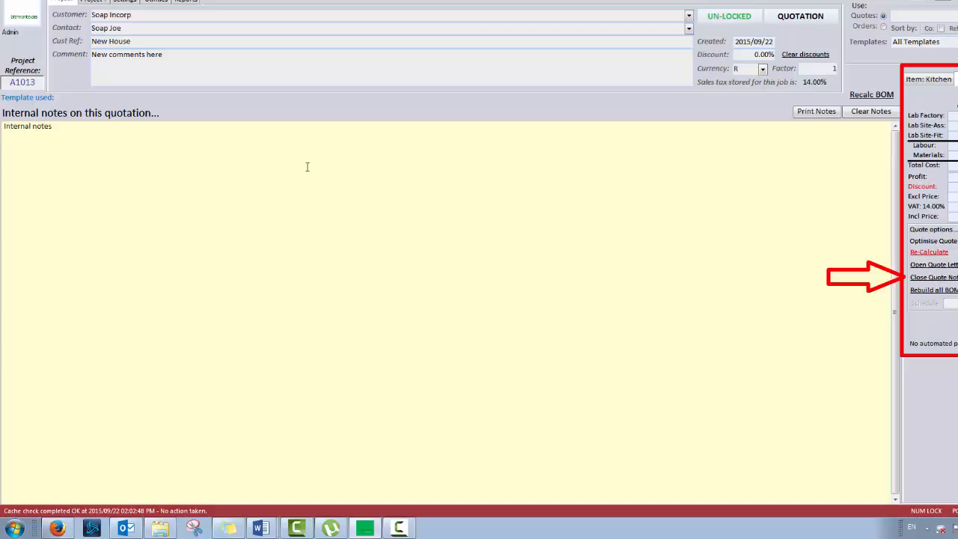
left_click(935, 277)
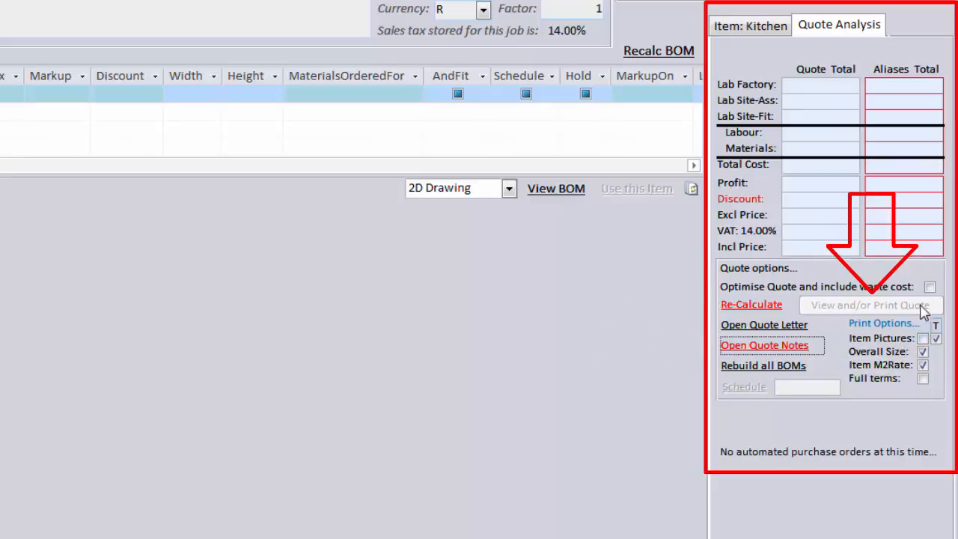
mouse_move(853, 310)
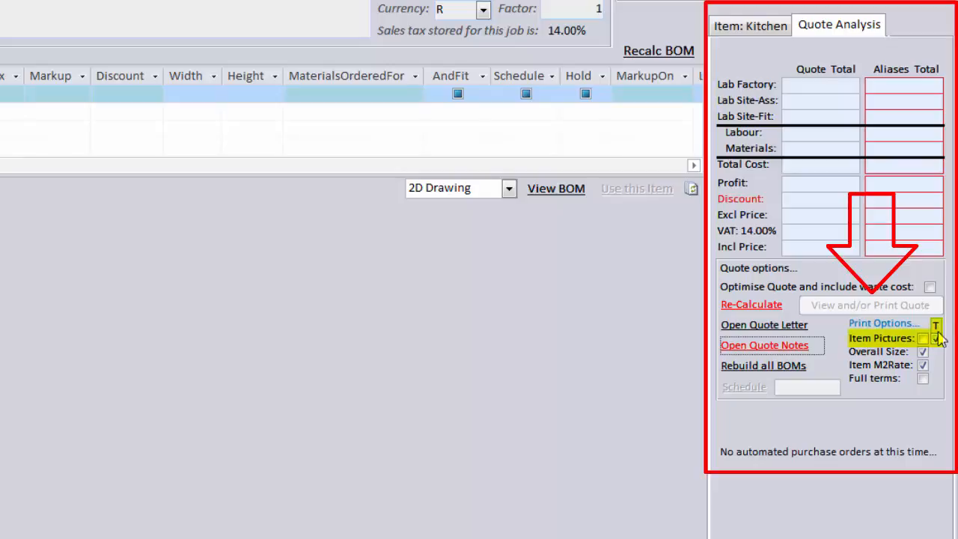
left_click(935, 339)
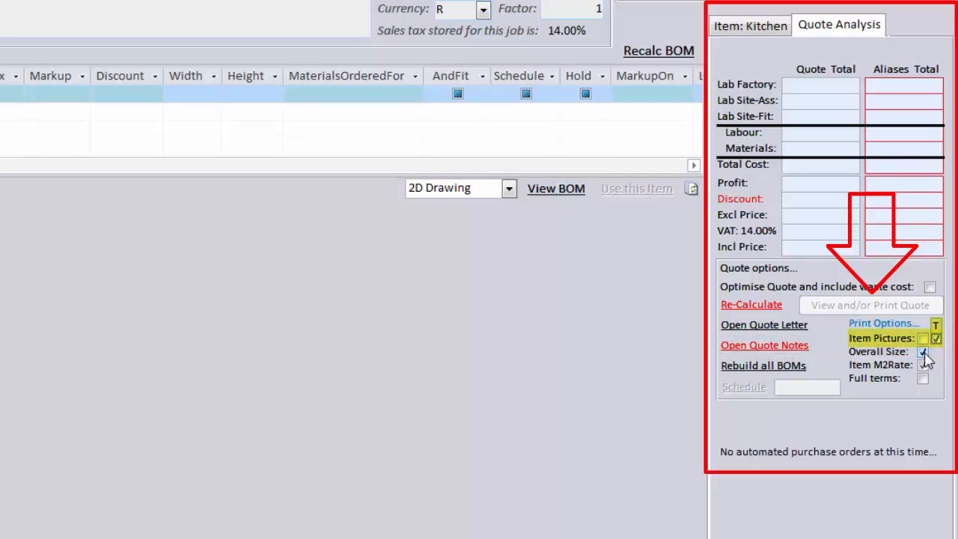
left_click(922, 352)
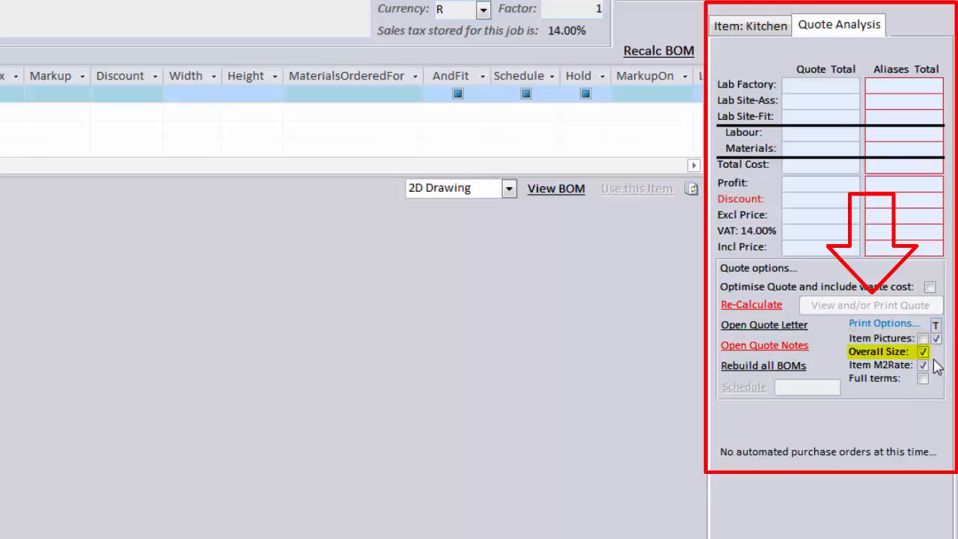
left_click(922, 365)
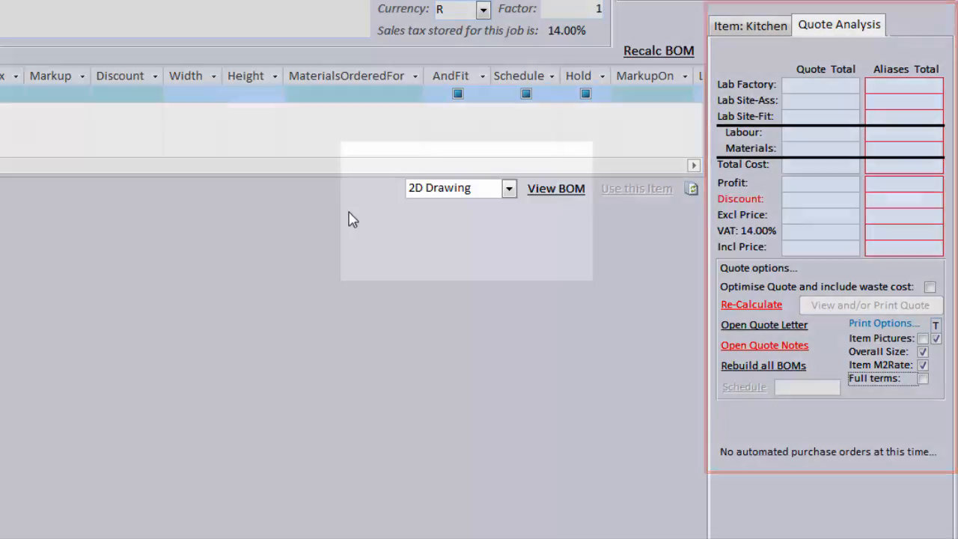
- Set the new line item's drawing type to Manual-No BOM
left_click(509, 189)
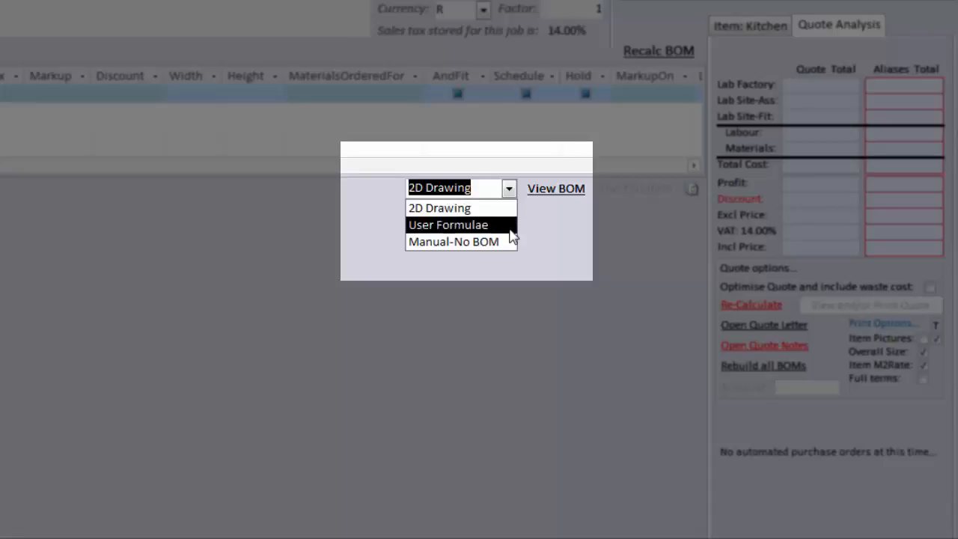
mouse_move(453, 241)
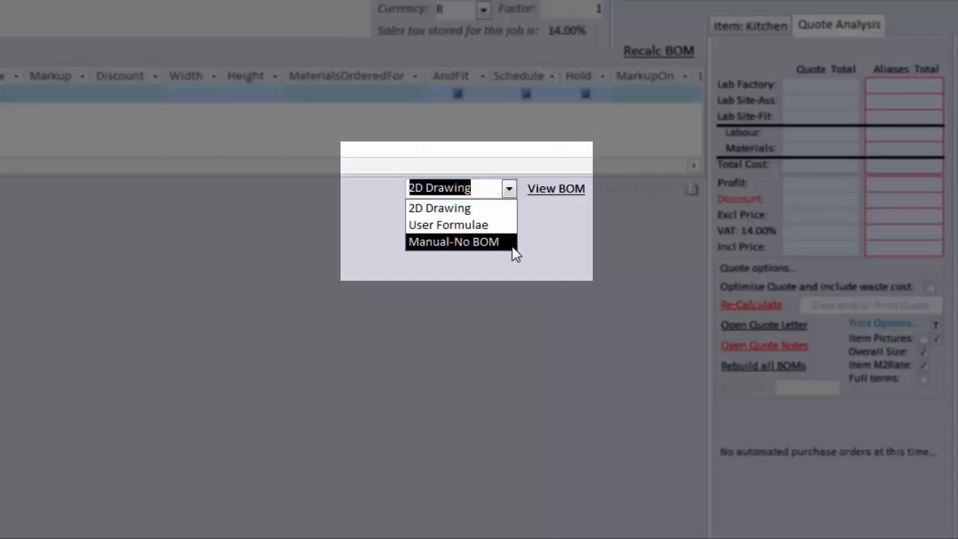
left_click(452, 241)
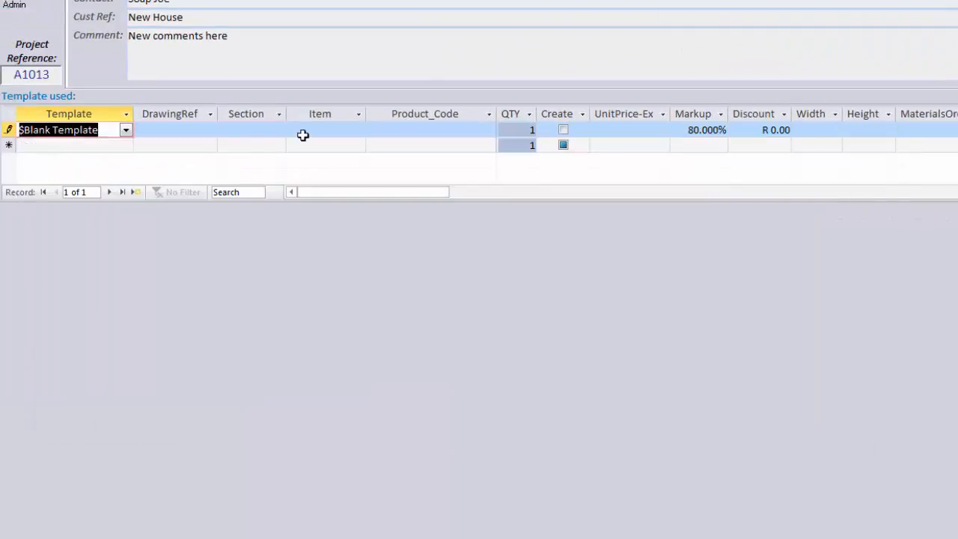
- Add a Travel line item, ticked Create, with unit price R 20 000.00, and move to the next row
type("Travel")
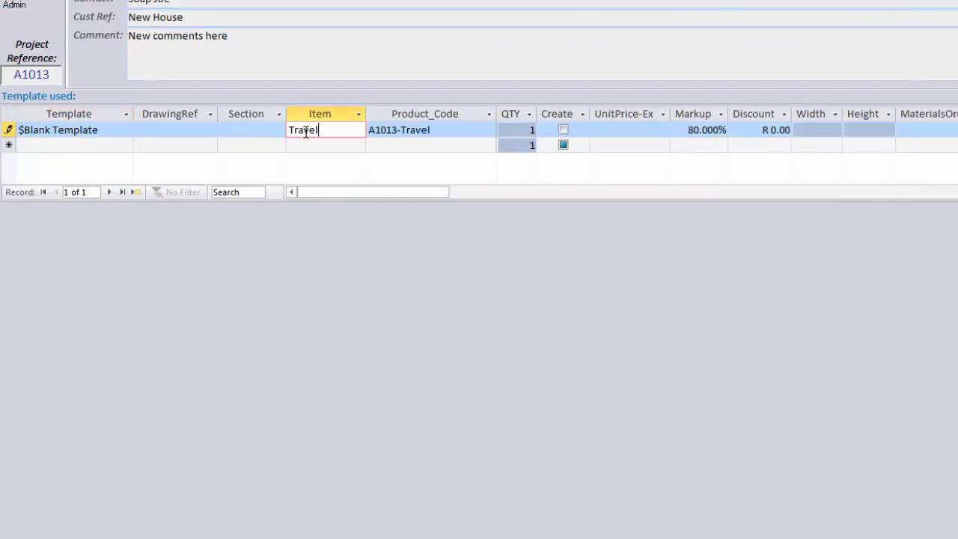
left_click(629, 129)
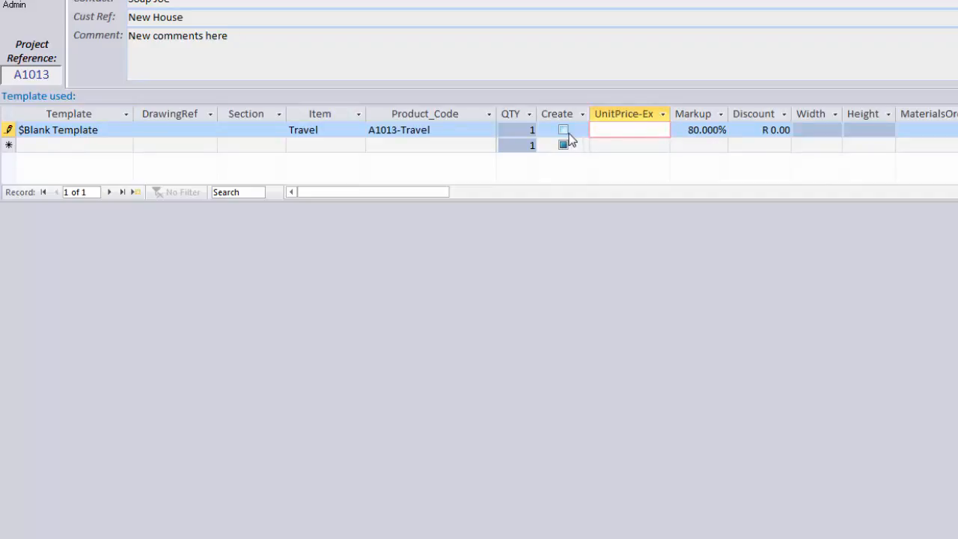
left_click(563, 128)
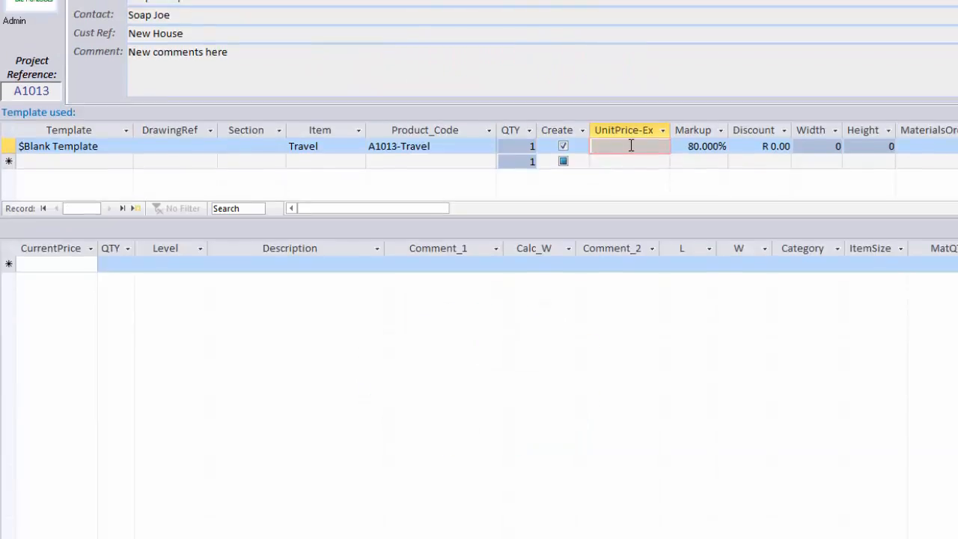
double_click(631, 146)
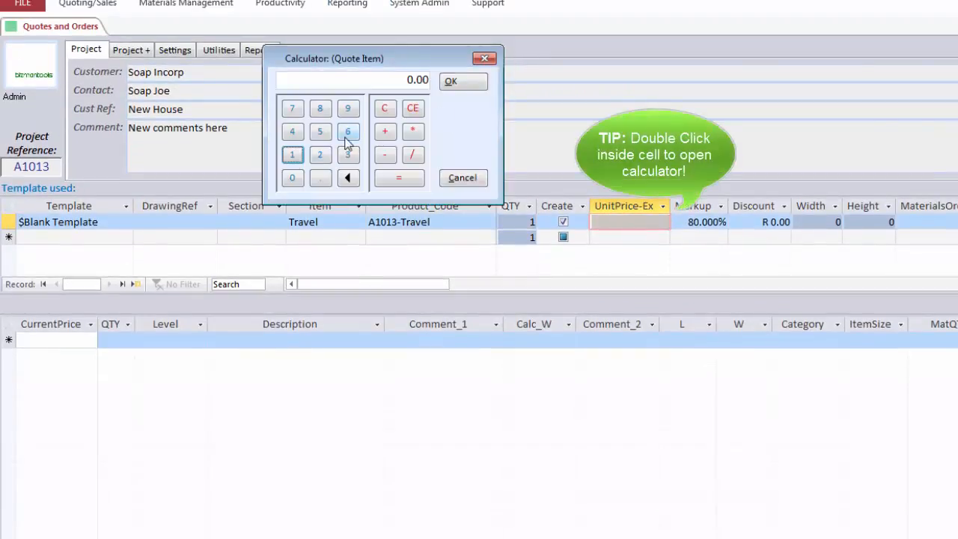
left_click(292, 177)
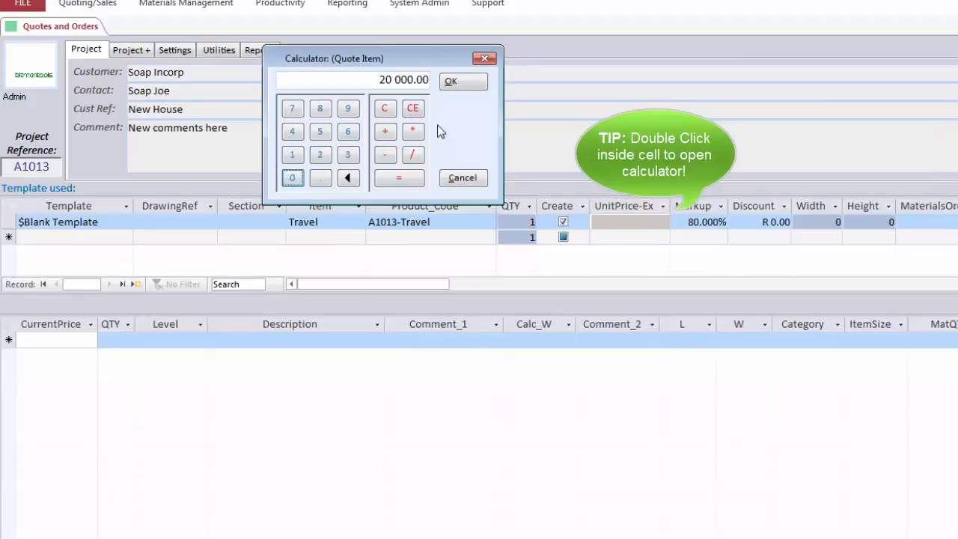
left_click(449, 81)
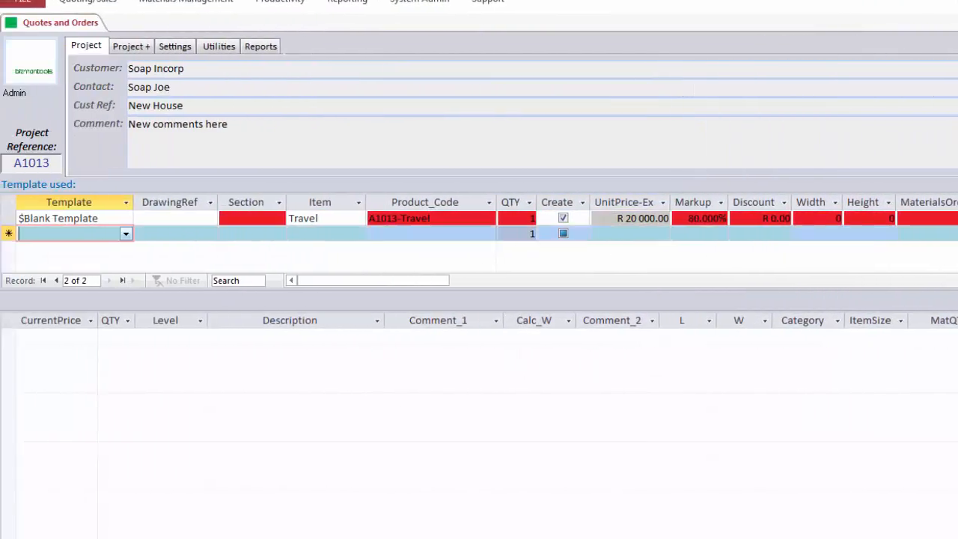
left_click(126, 234)
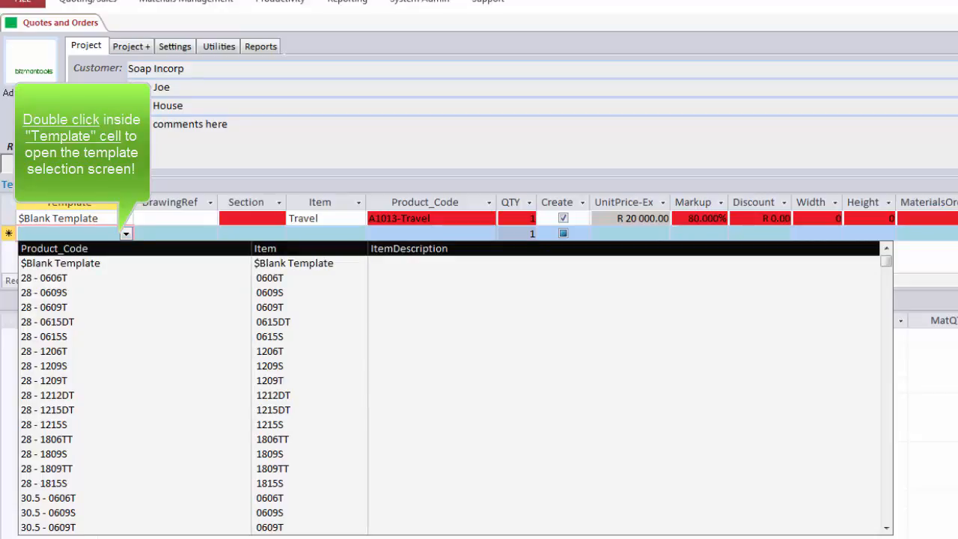
- Show the template selection list for the quote's second line item
double_click(68, 218)
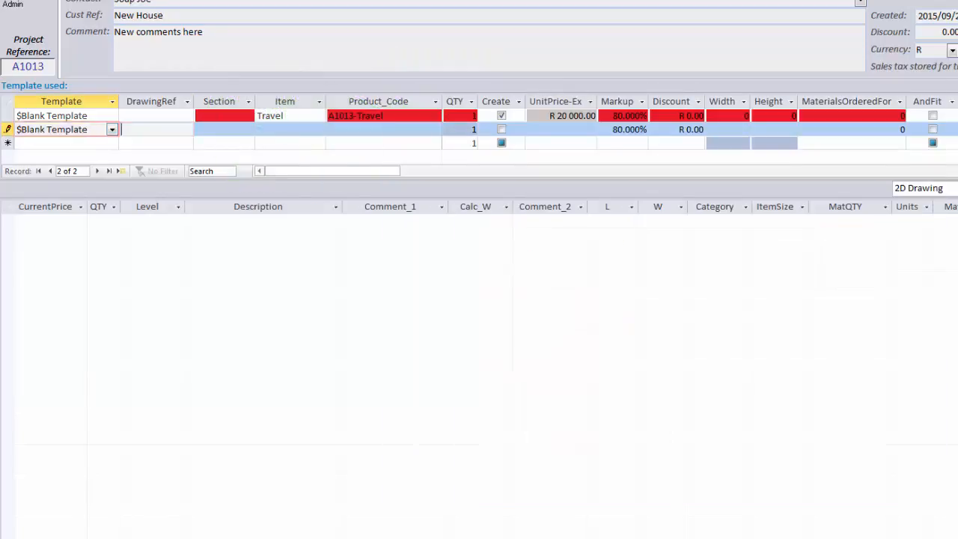
- Fill the second row with drawing reference xx-ref186a, section Living Room and item W1
type("xx-r")
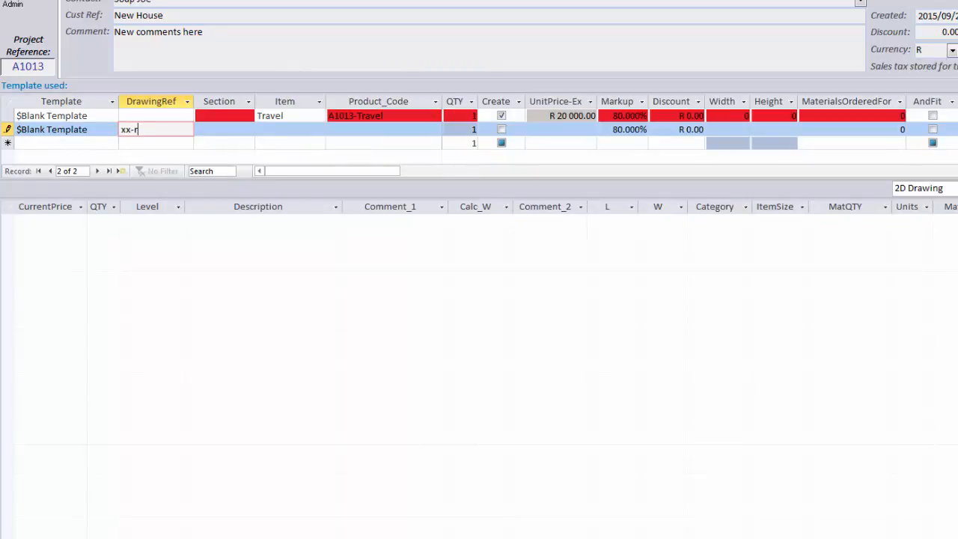
type("ef186a")
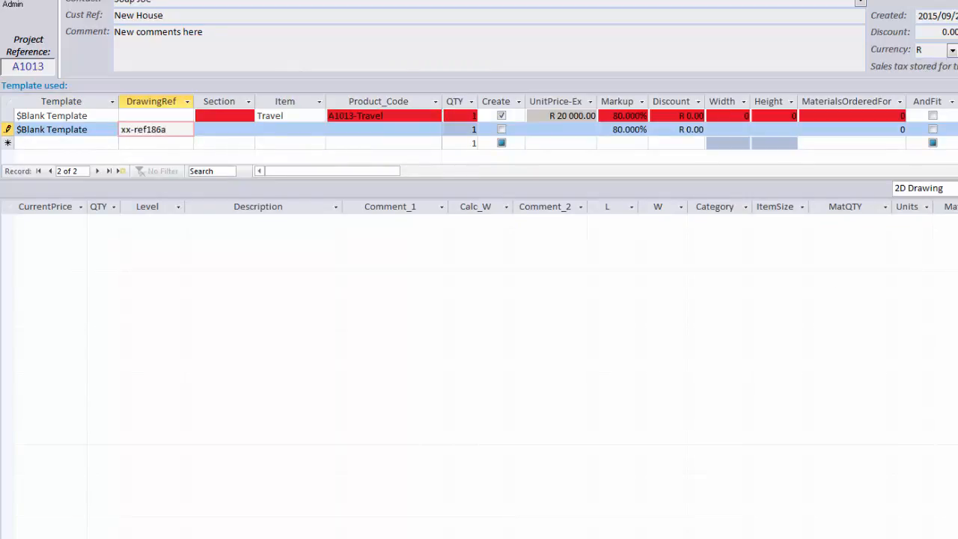
left_click(224, 129)
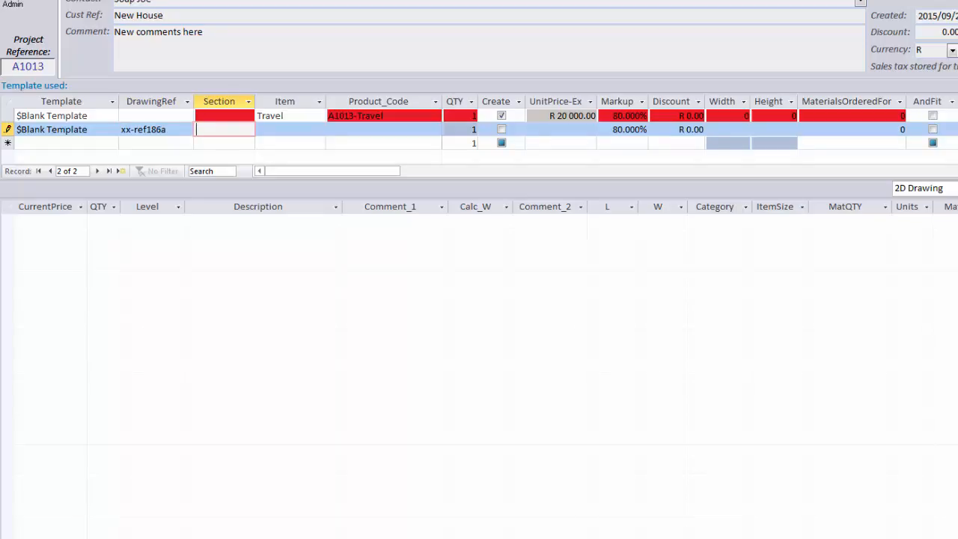
type("lIVIN")
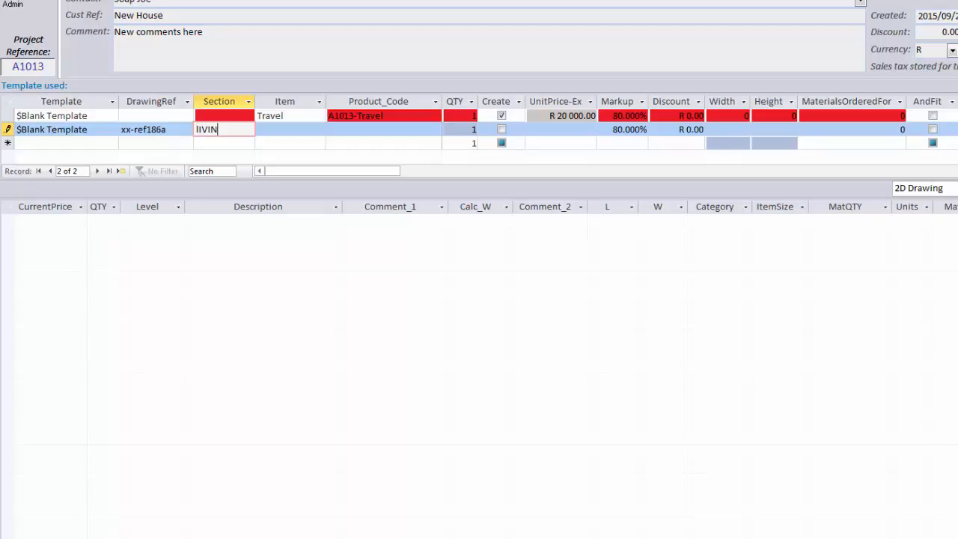
type("Living Room")
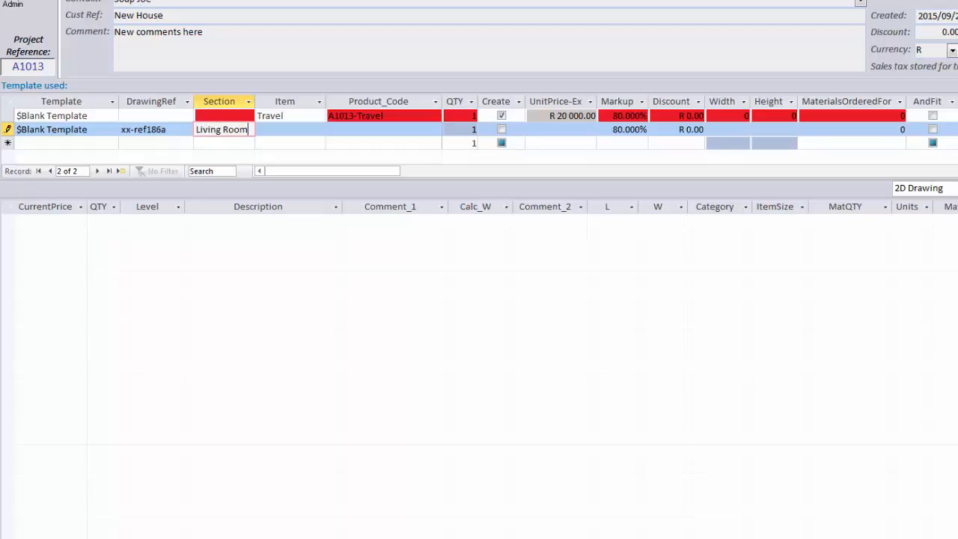
left_click(291, 129)
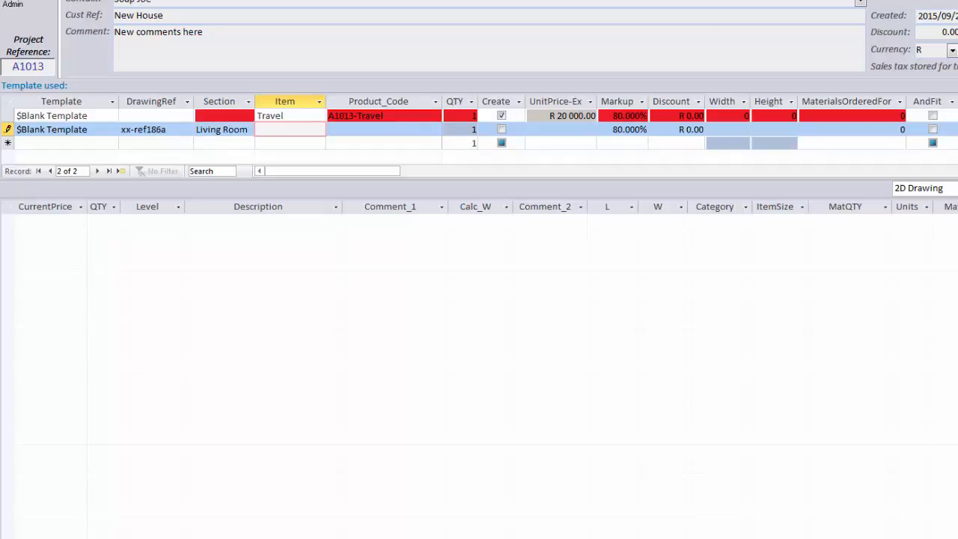
left_click(290, 128)
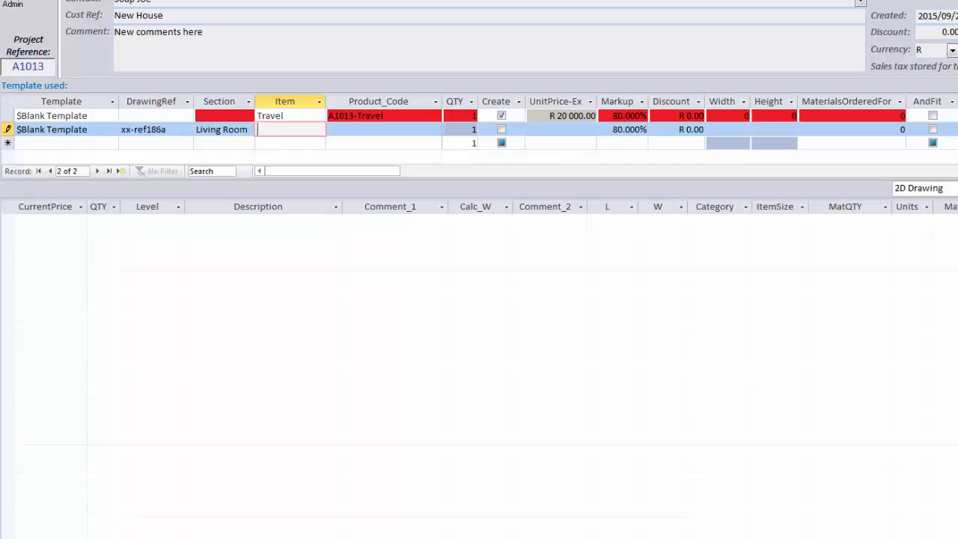
type("W1")
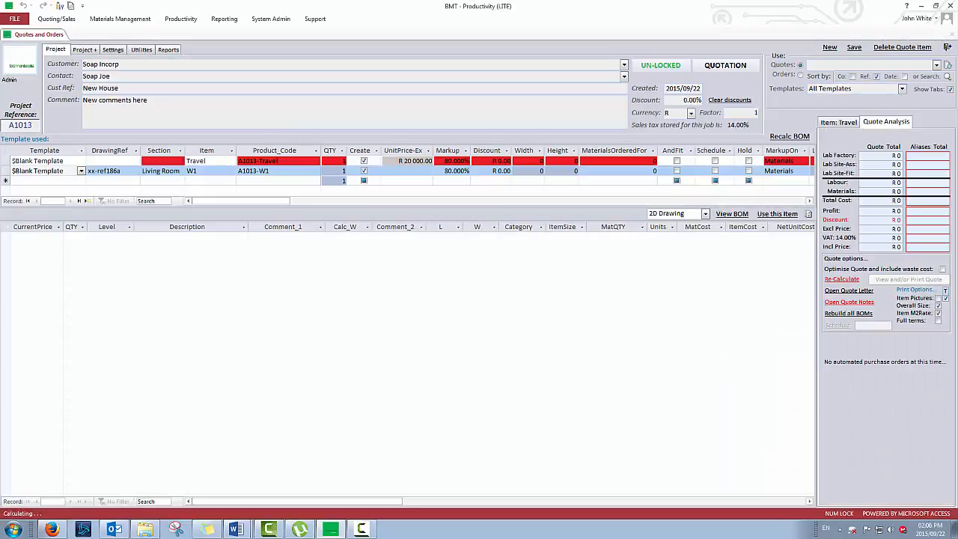
- Open the drawing centre for the W1 window row via Use this Item
left_click(731, 213)
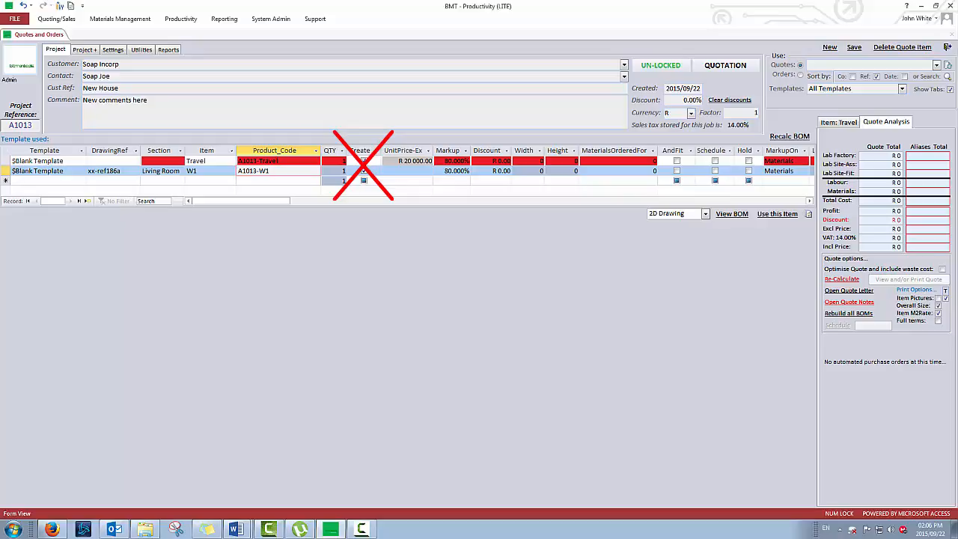
double_click(362, 162)
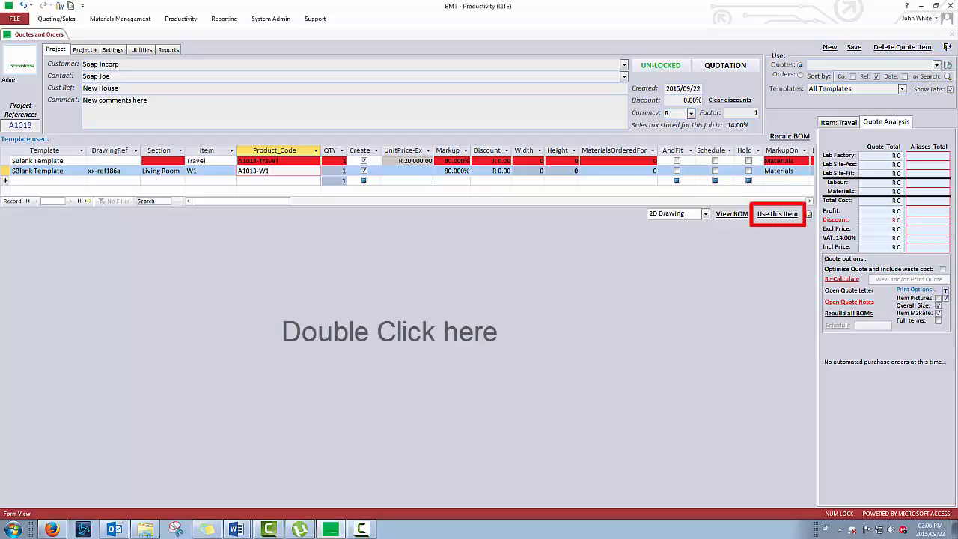
left_click(777, 213)
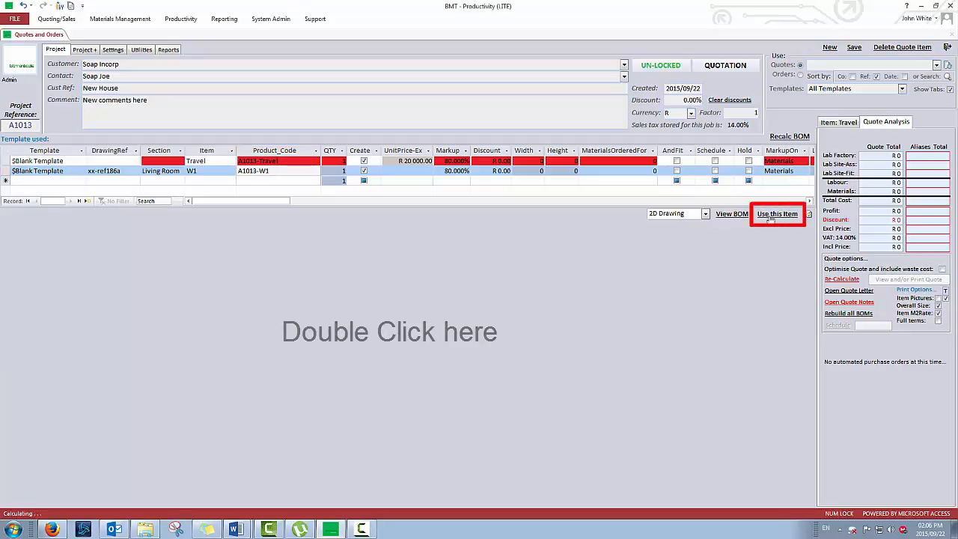
left_click(779, 212)
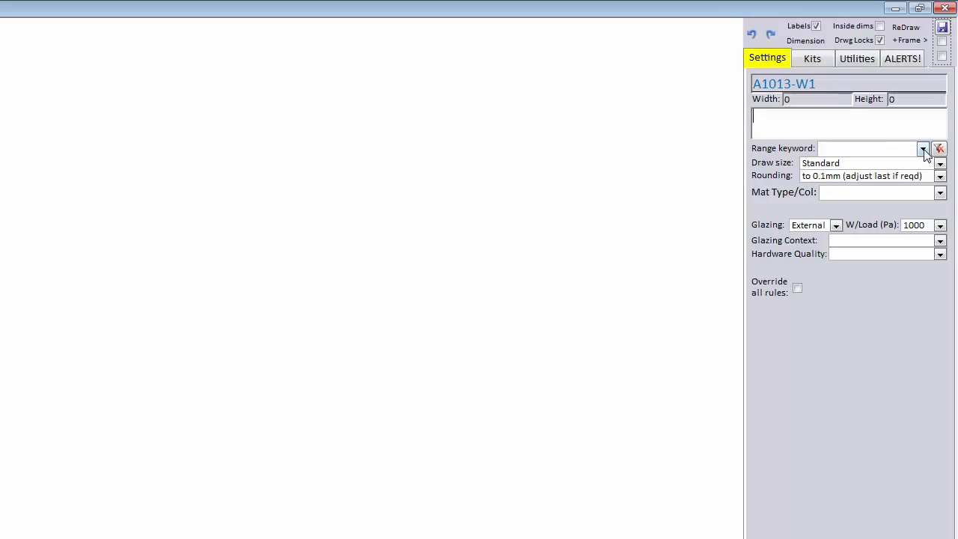
- Set range keyword 28 and BRONZE material type for the window
left_click(922, 149)
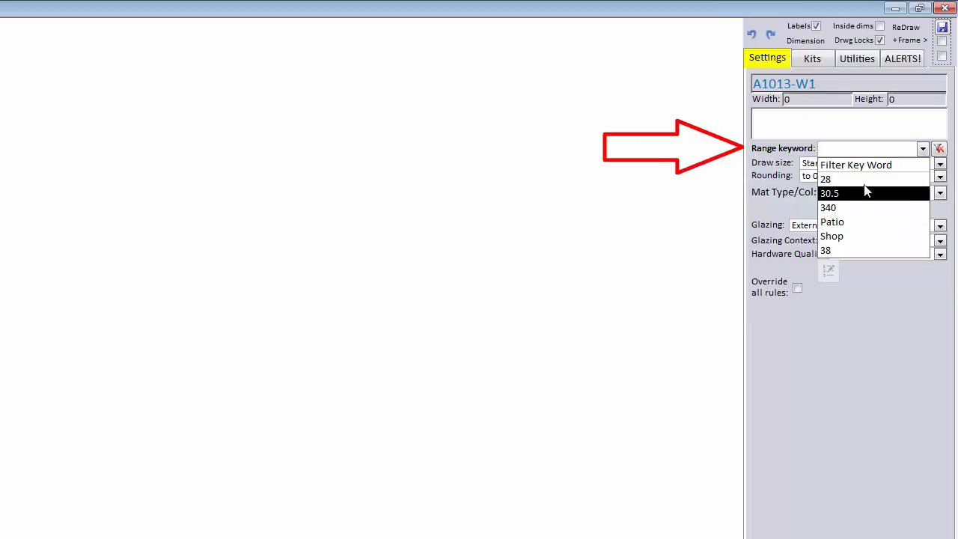
left_click(825, 179)
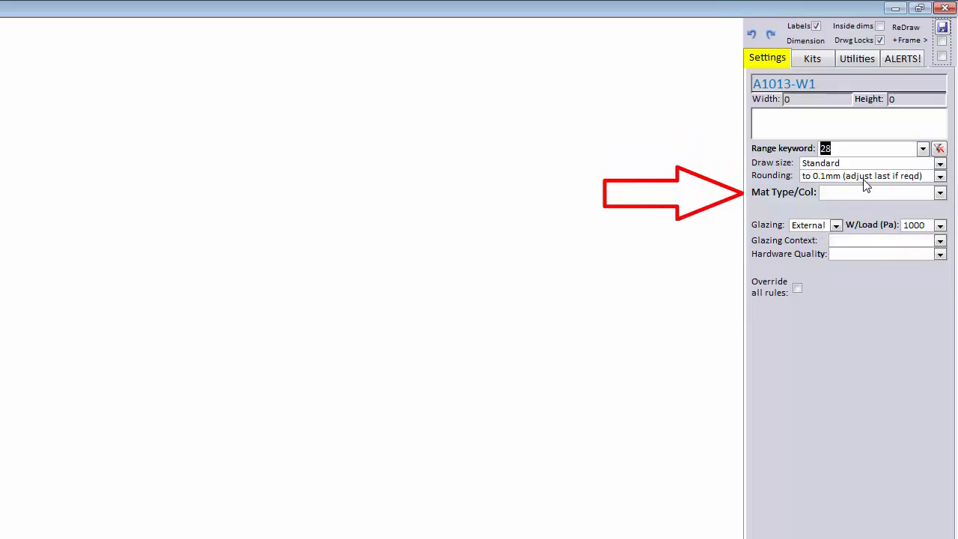
left_click(941, 192)
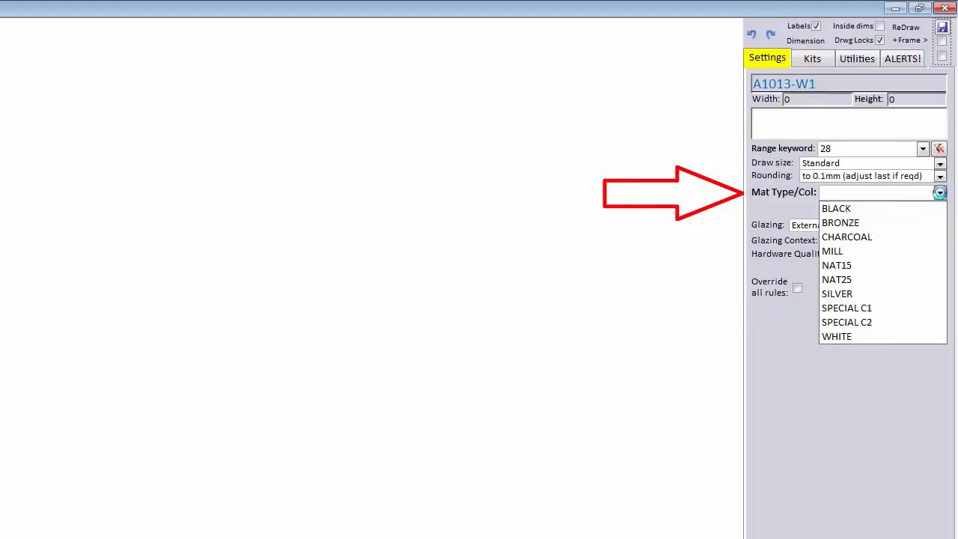
left_click(842, 222)
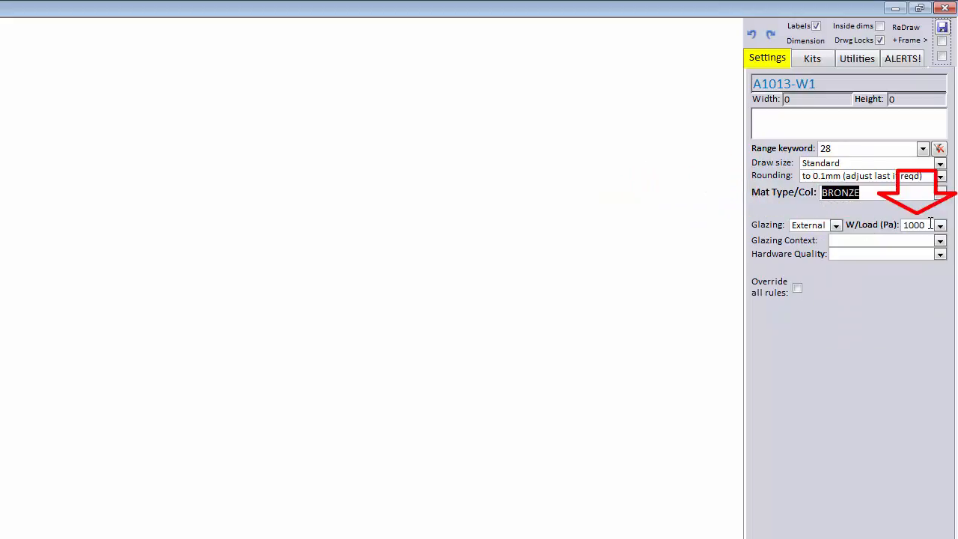
- Set a 1000 Pa wind load as project default and kit-default hardware quality
left_click(940, 225)
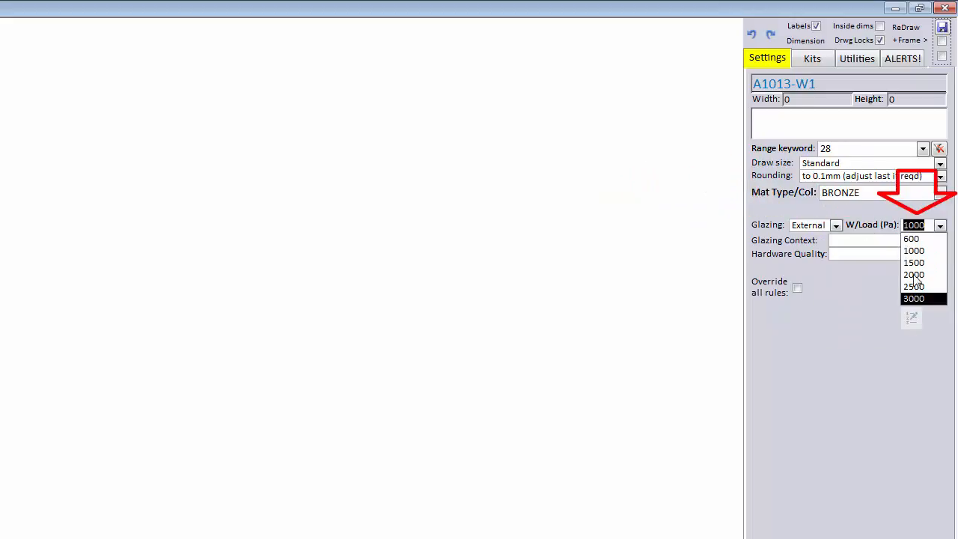
left_click(914, 250)
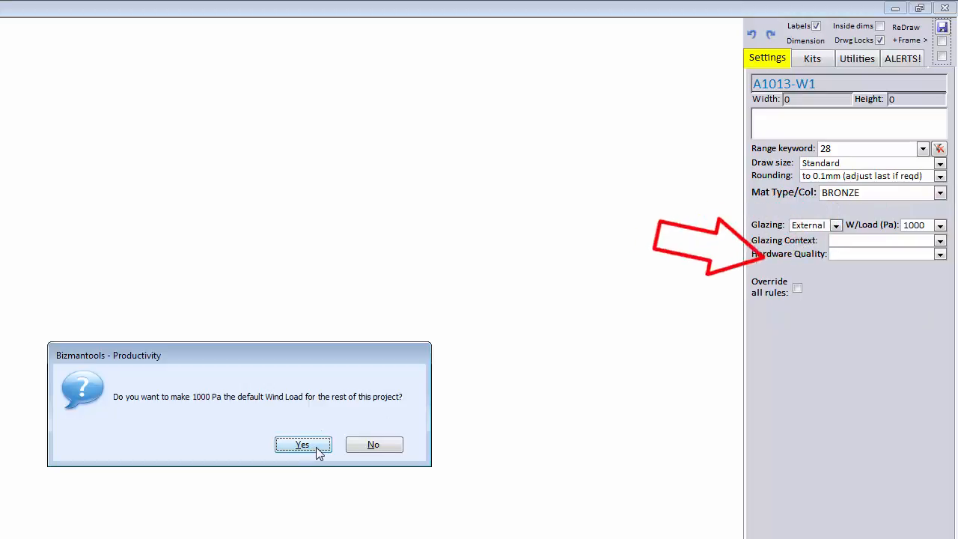
left_click(303, 445)
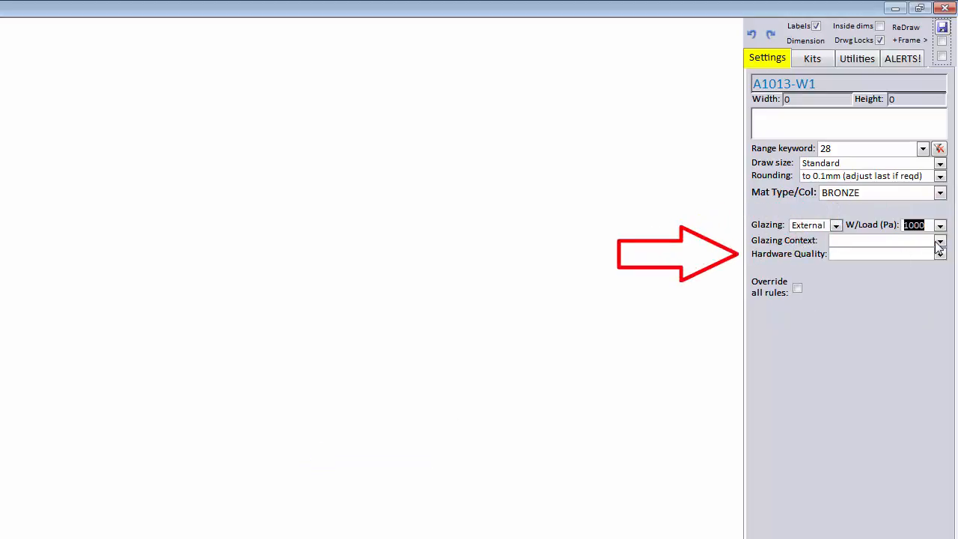
left_click(940, 255)
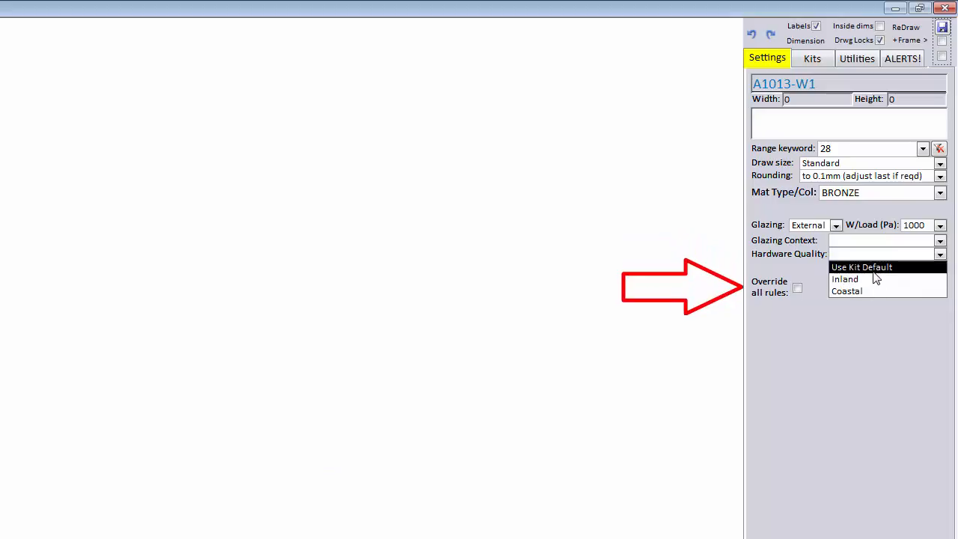
left_click(863, 267)
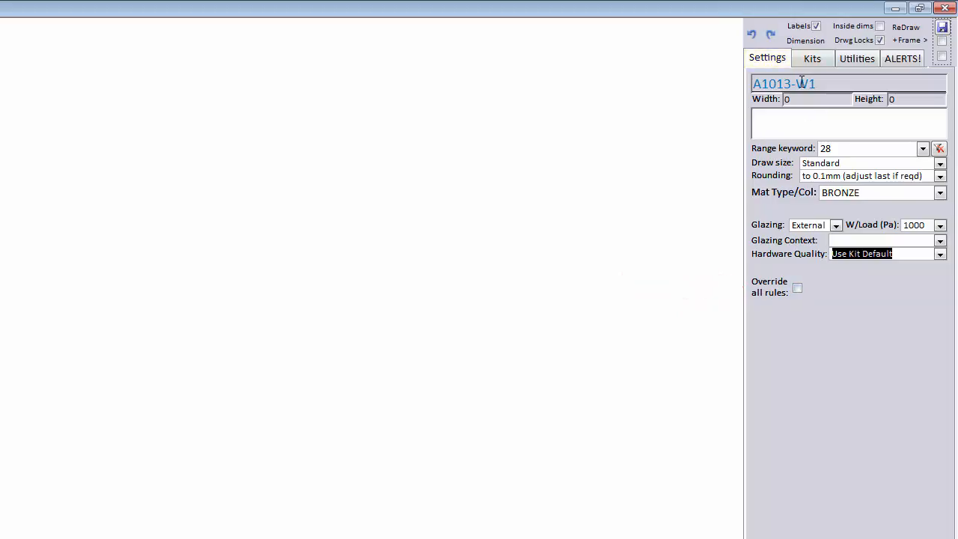
- Insert the 28-Mitred Frame equal kit at 1200 by 1200 as a BRONZE frame
left_click(812, 59)
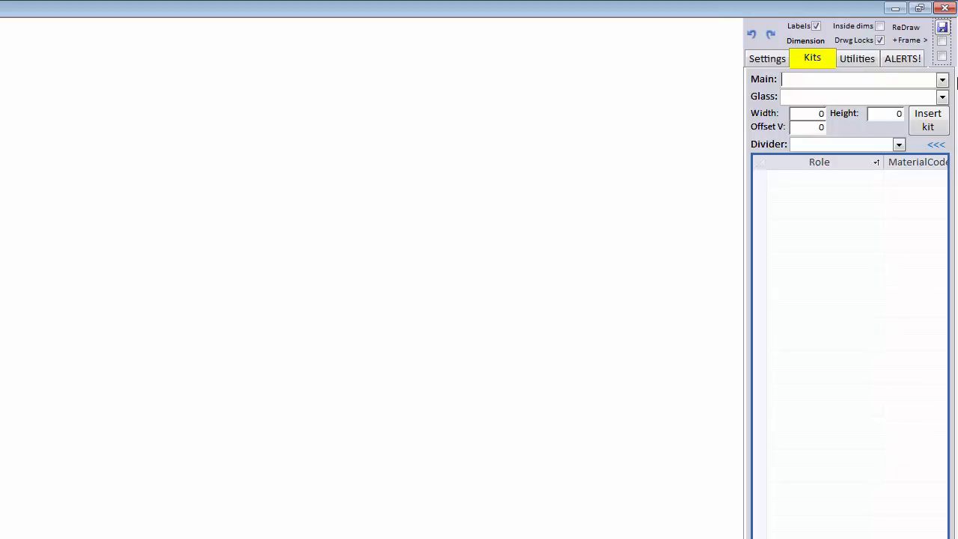
left_click(929, 120)
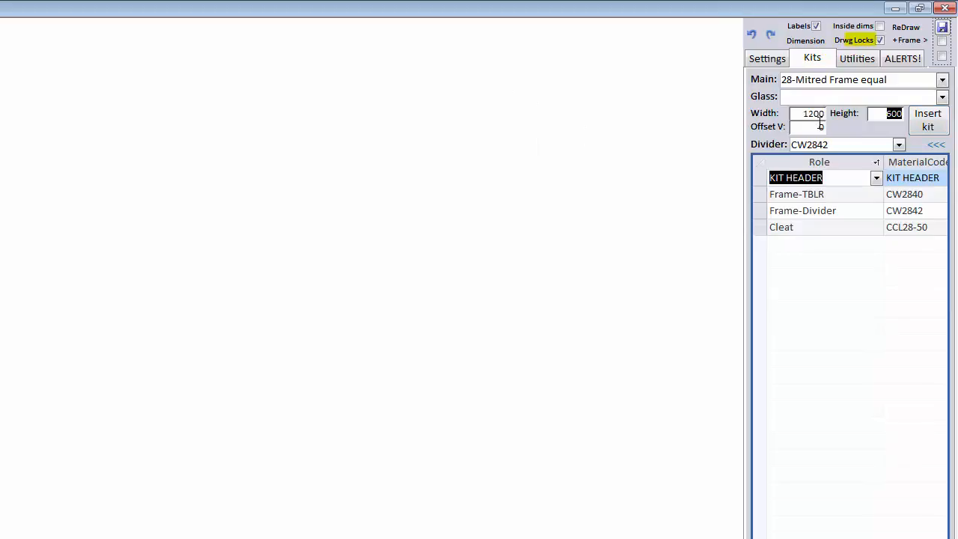
left_click(928, 120)
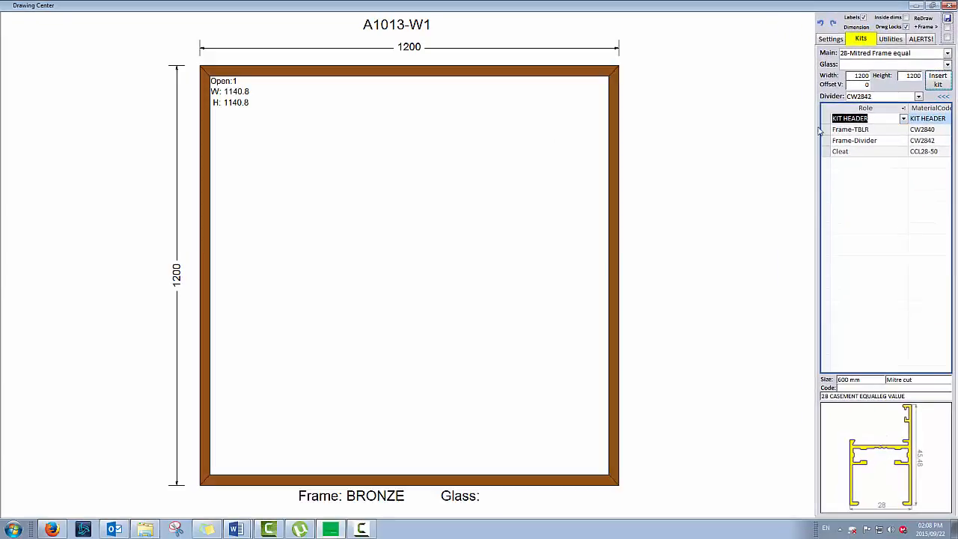
- Split the frame opening into four equal openings
right_click(409, 277)
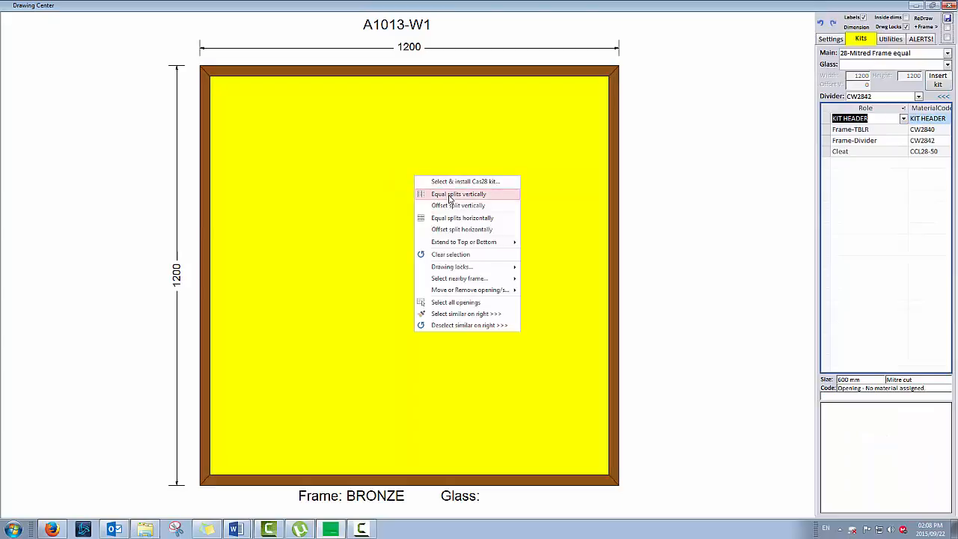
left_click(458, 194)
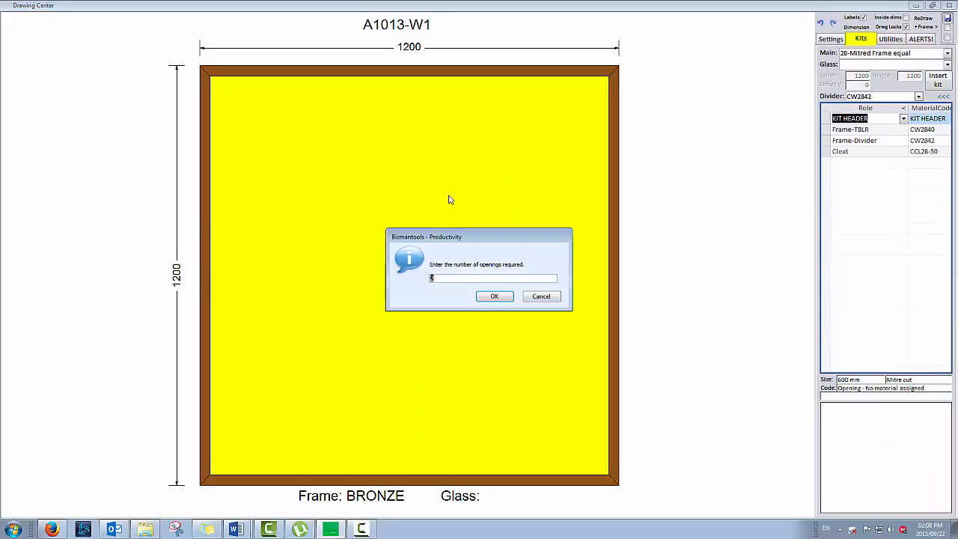
left_click(494, 296)
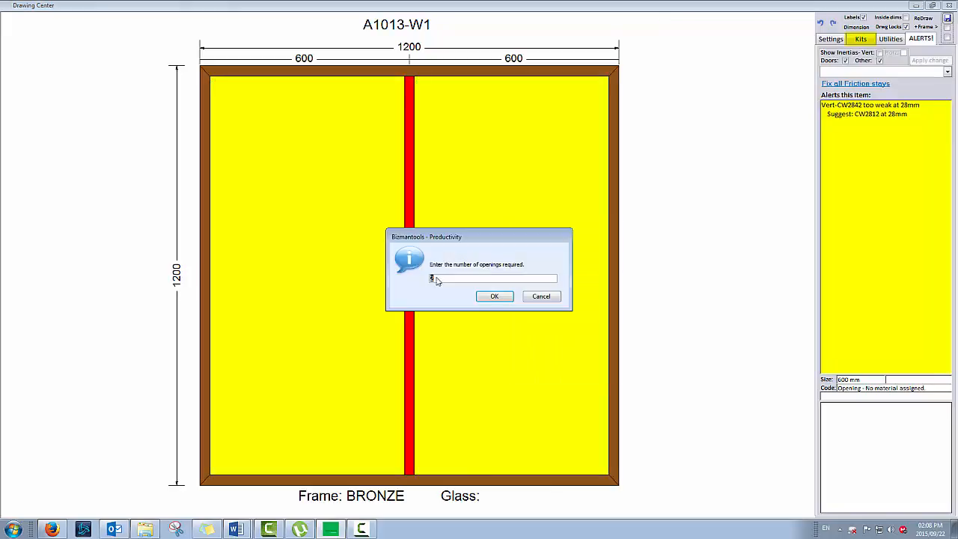
left_click(495, 296)
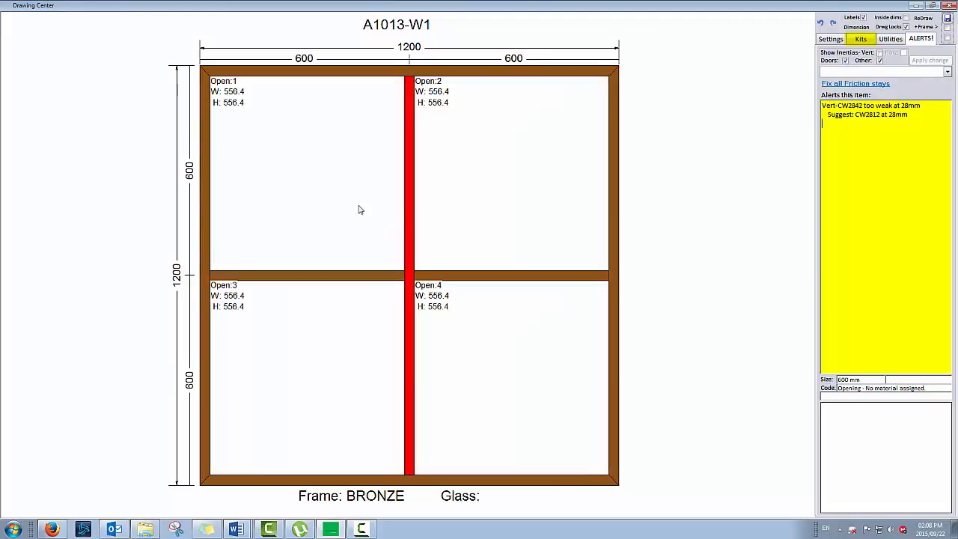
- Install a sash kit with LSG 6.38mm glass on top and Fixed LSG 6.38mm Clear below
right_click(506, 218)
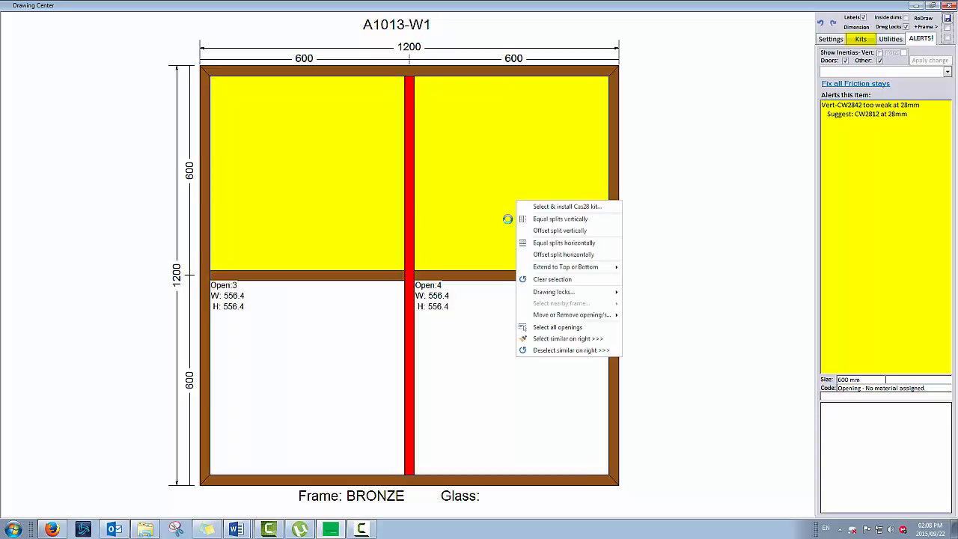
left_click(566, 207)
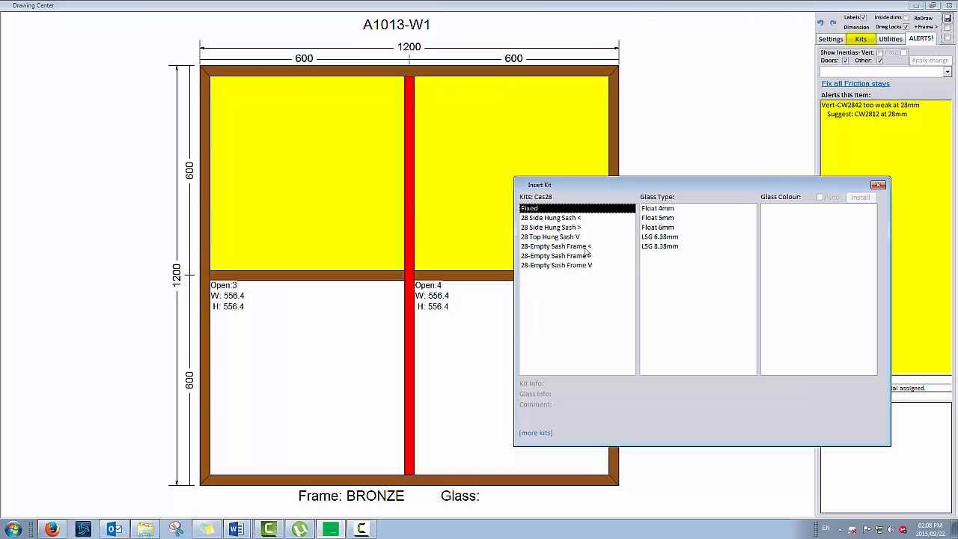
left_click(879, 186)
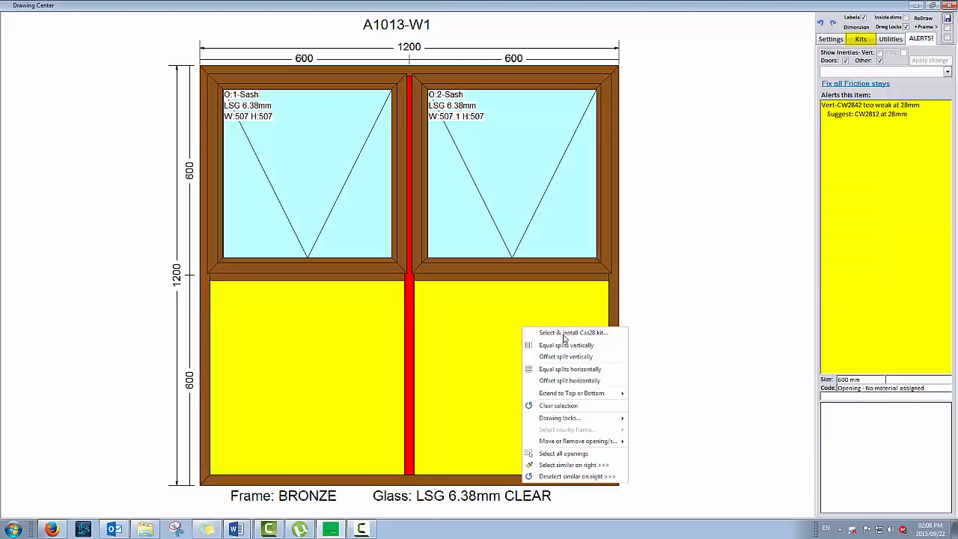
left_click(572, 333)
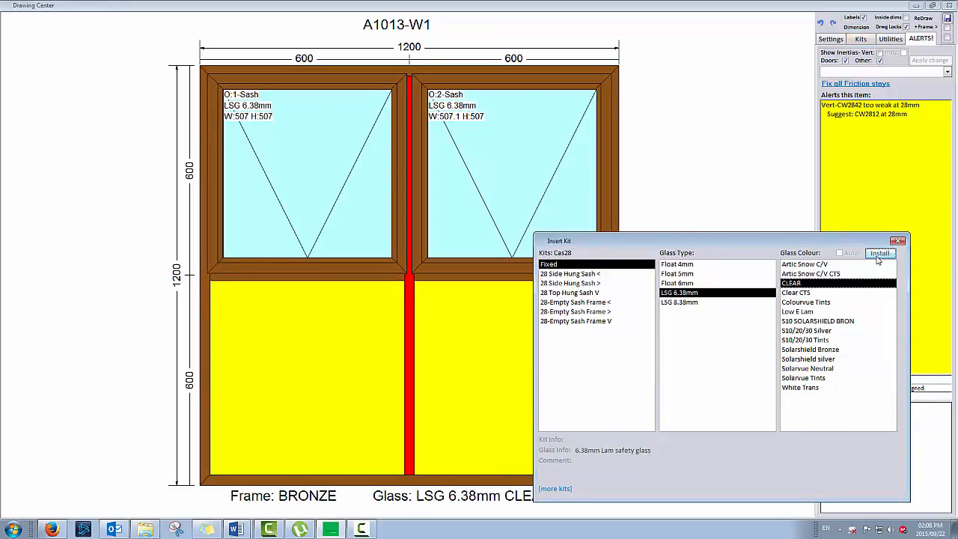
left_click(880, 251)
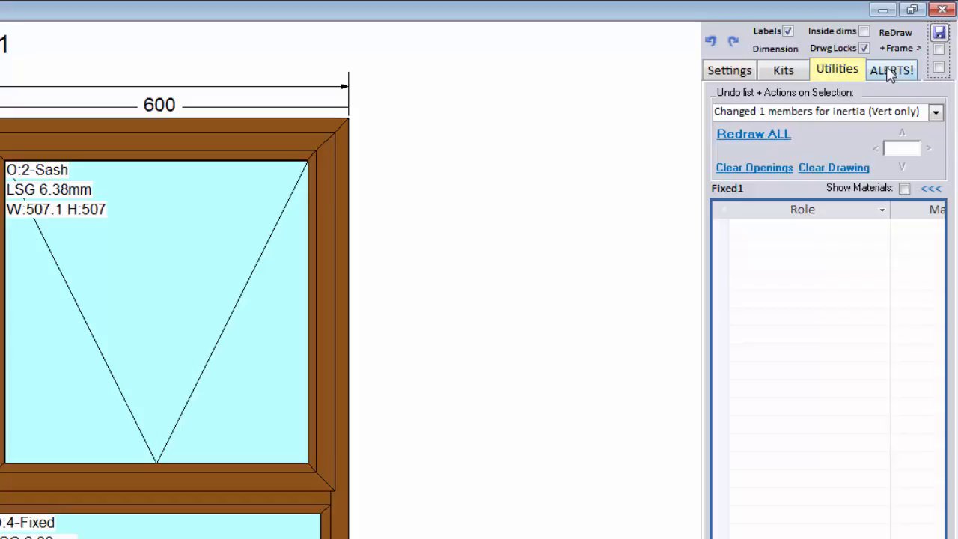
- Check the ALERTS tab is empty after the mullion change
left_click(891, 69)
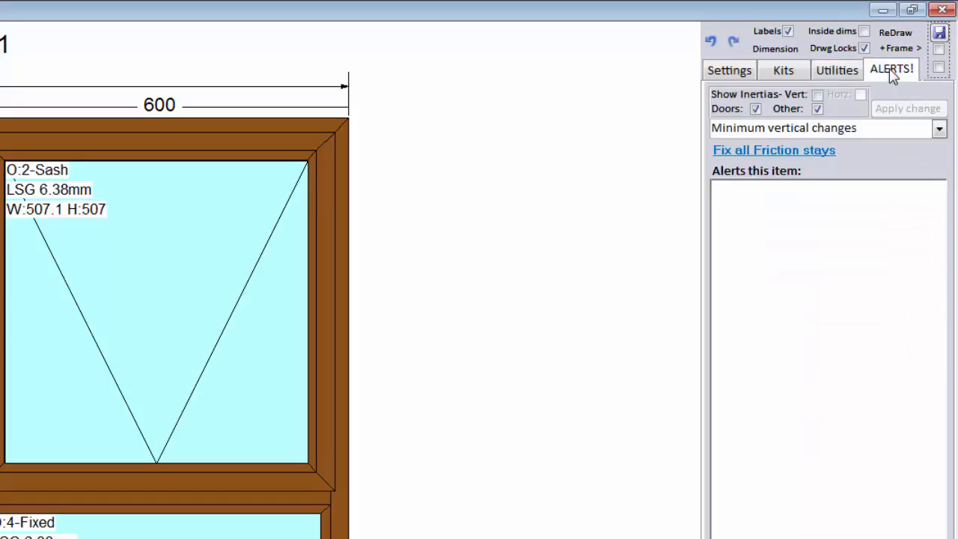
left_click(891, 69)
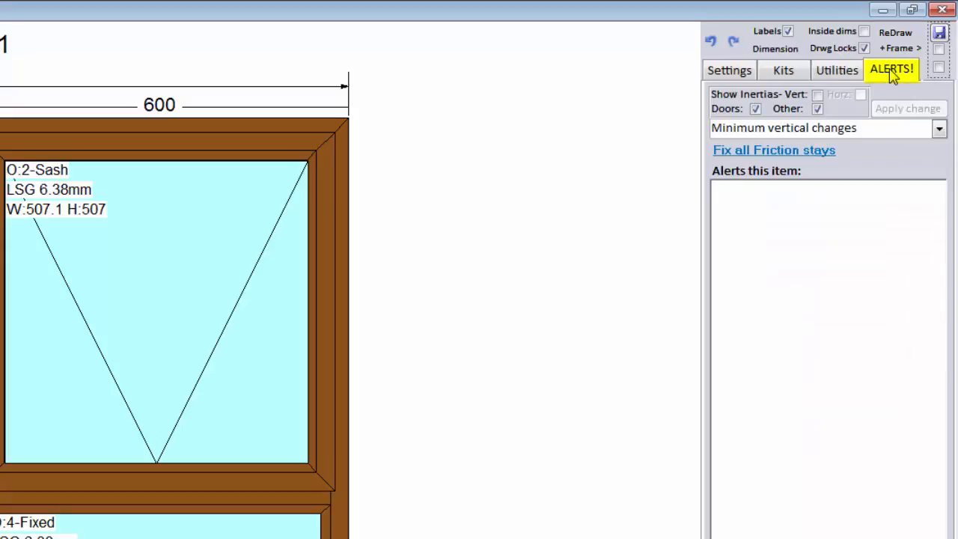
mouse_move(829, 234)
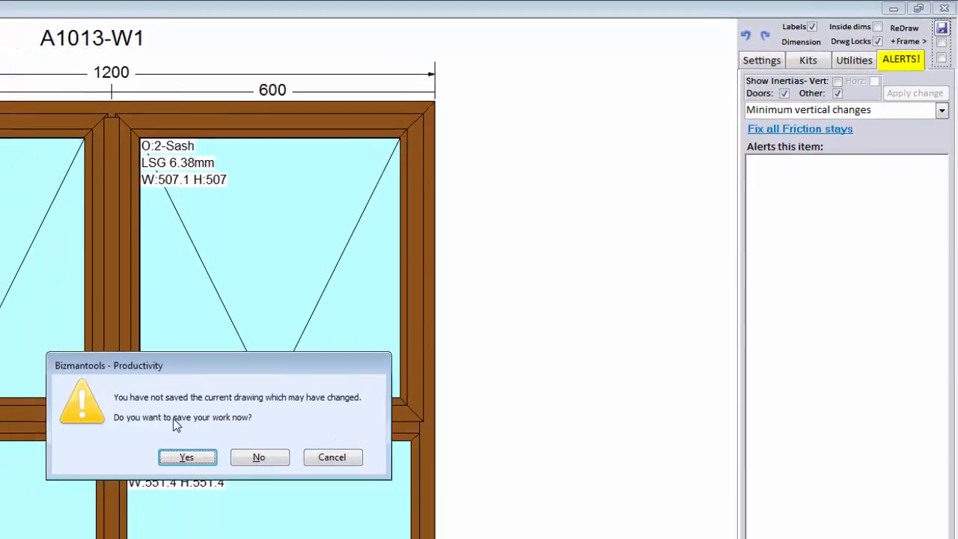
- Save the W1 drawing into quote A1013 and recalculate the quote totals despite the sales tax warning
left_click(186, 458)
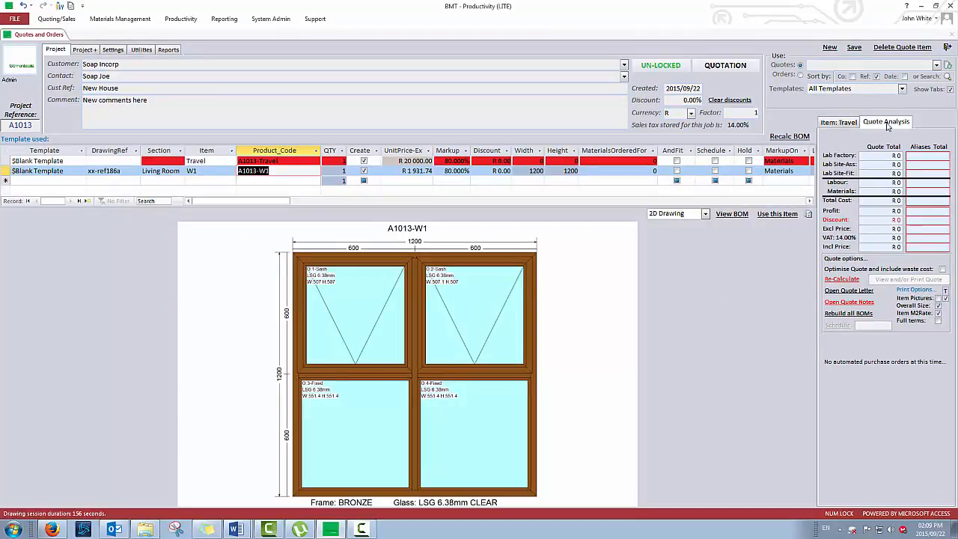
left_click(842, 279)
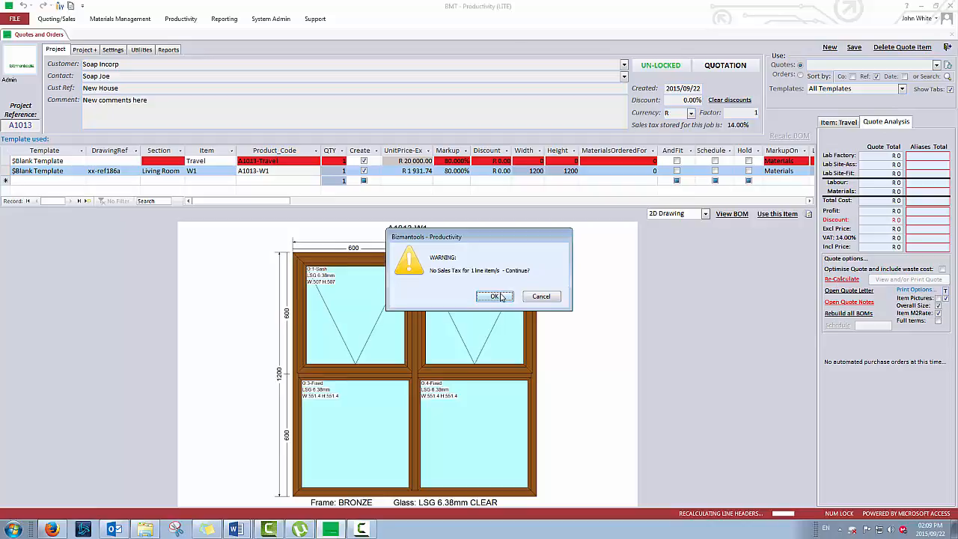
left_click(496, 296)
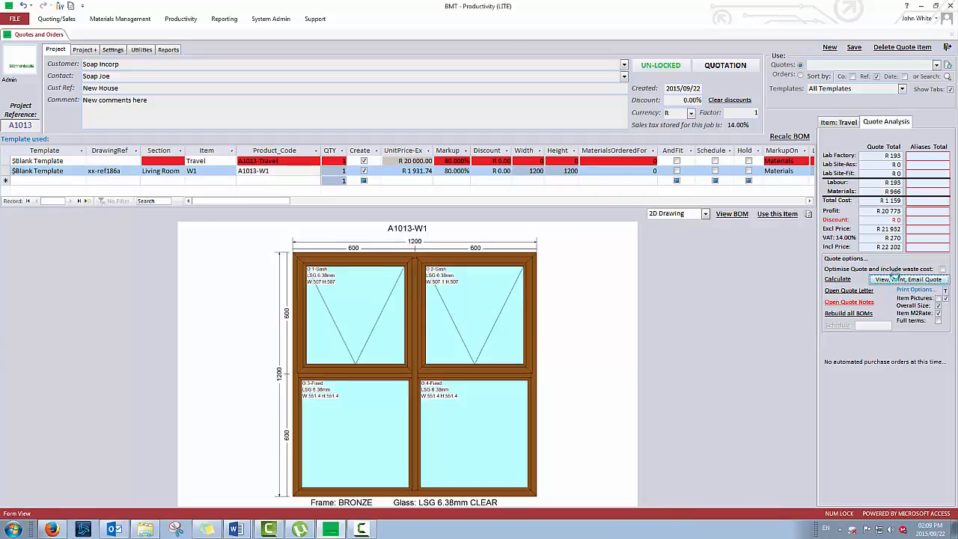
- Preview the quotation, acknowledge the approval warning and tick the project Approved
left_click(909, 280)
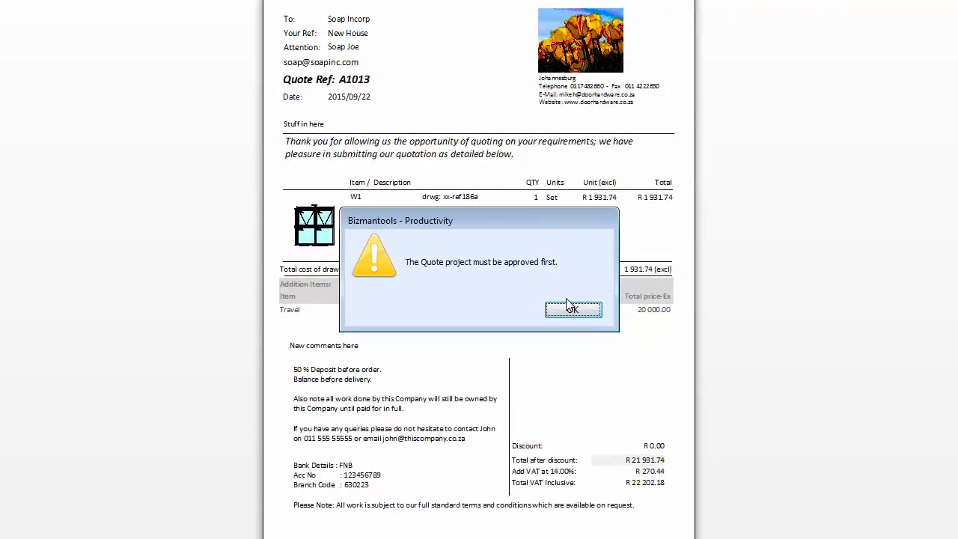
left_click(572, 309)
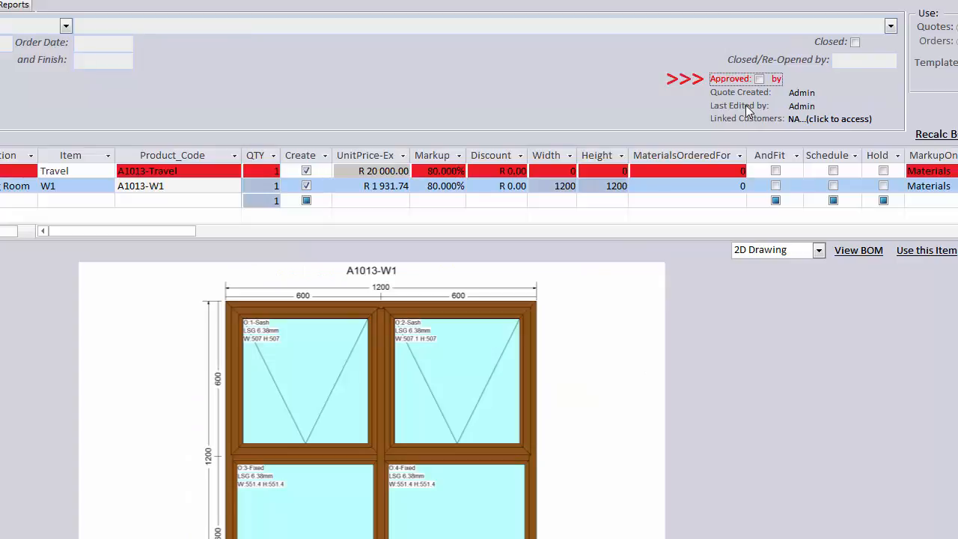
left_click(761, 78)
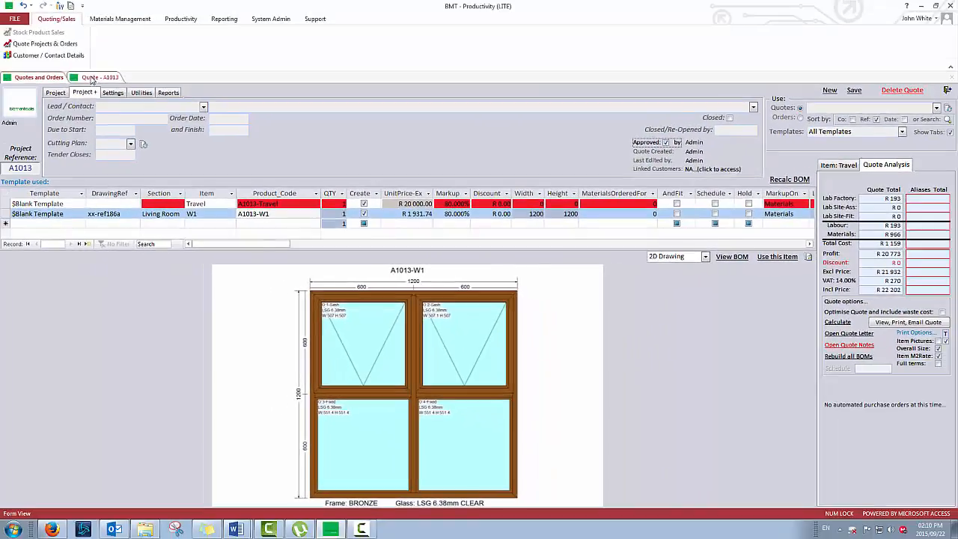
- Auto-email quote A1013 as a PDF attachment and close the message without saving
left_click(908, 322)
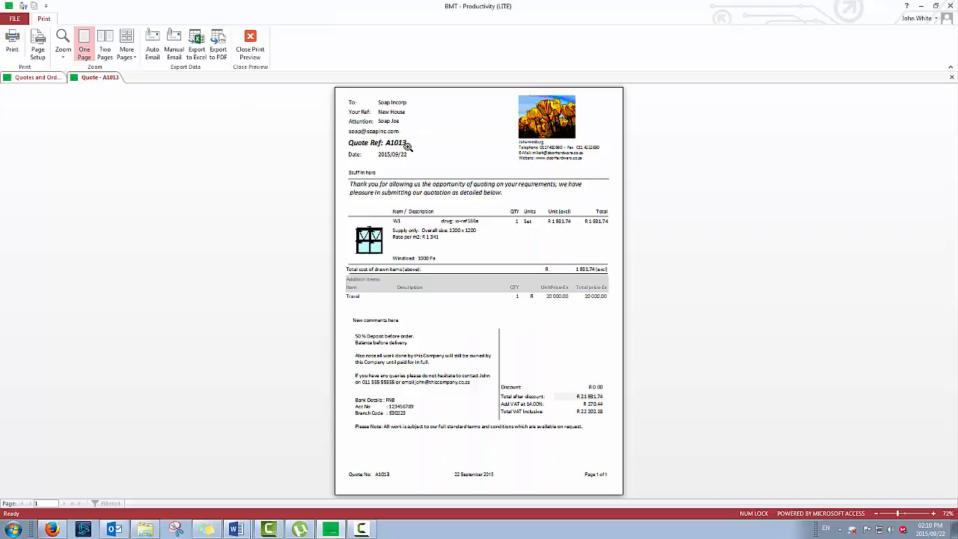
left_click(219, 42)
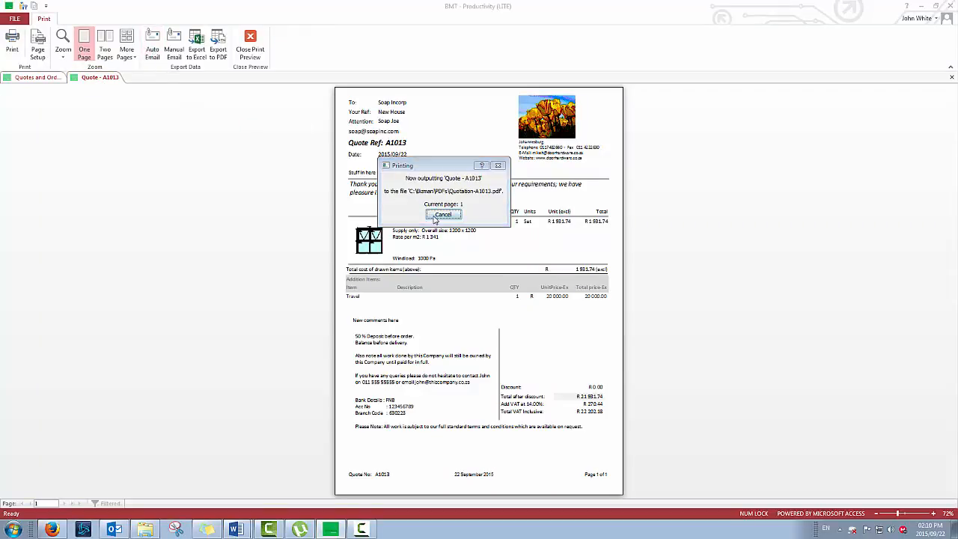
left_click(444, 215)
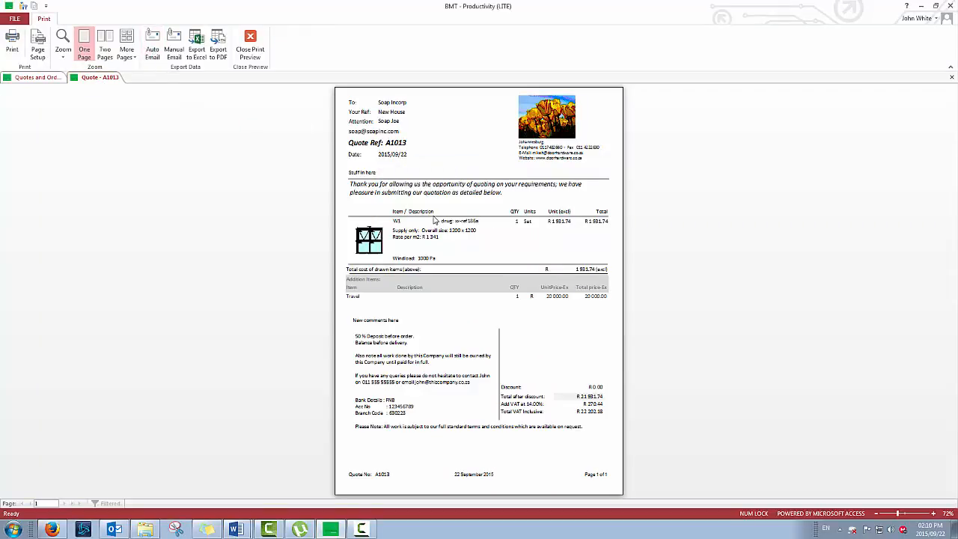
mouse_move(180, 120)
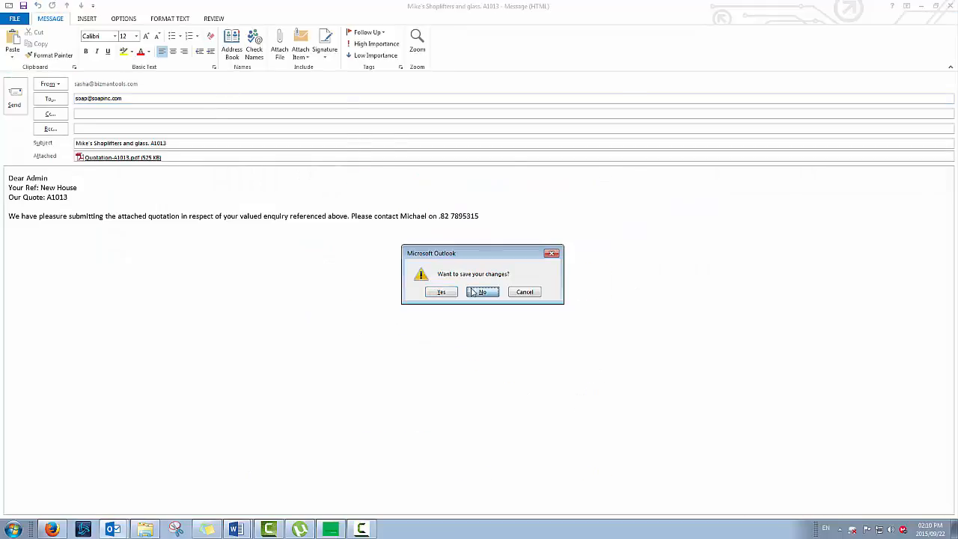
left_click(482, 292)
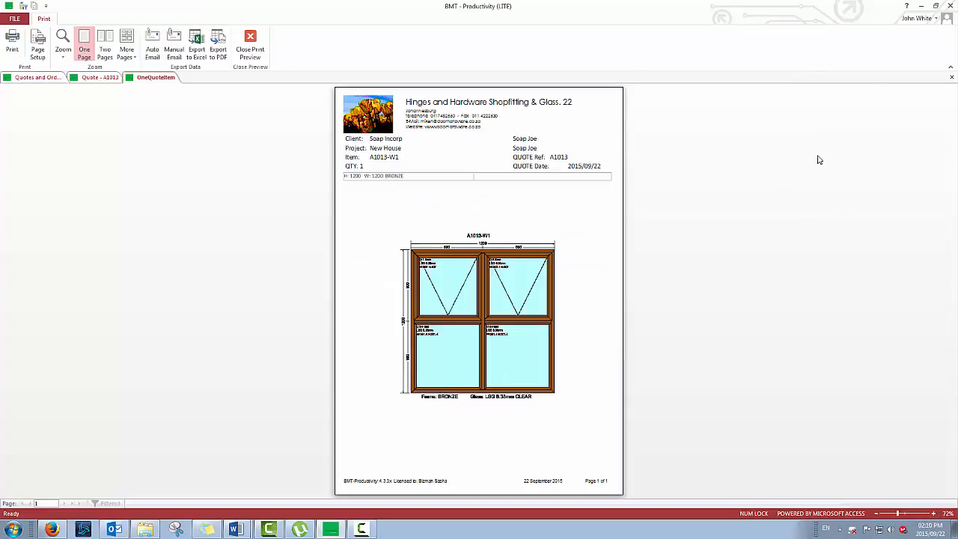
- Generate the Cutting List report for A1013-W1 and scroll through its profile and glass cuts
left_click(251, 42)
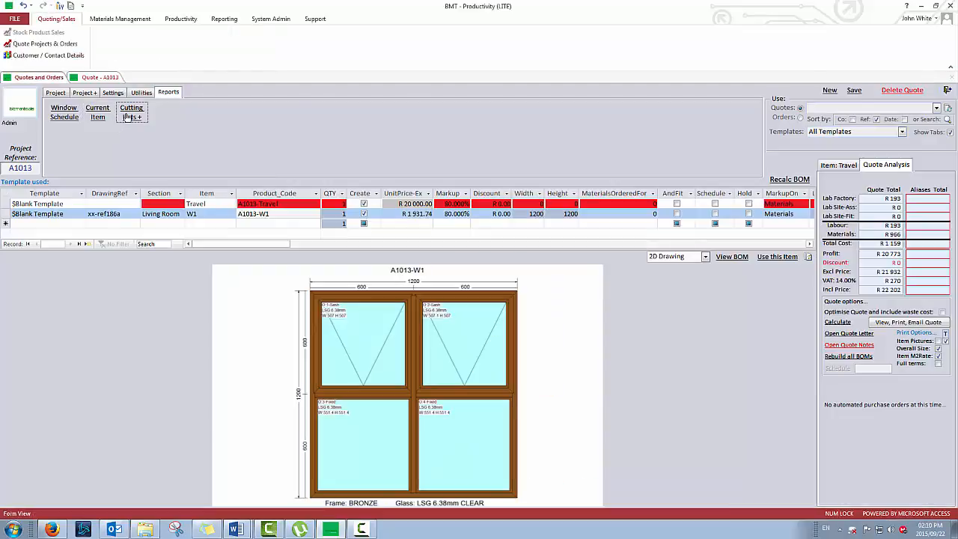
left_click(132, 117)
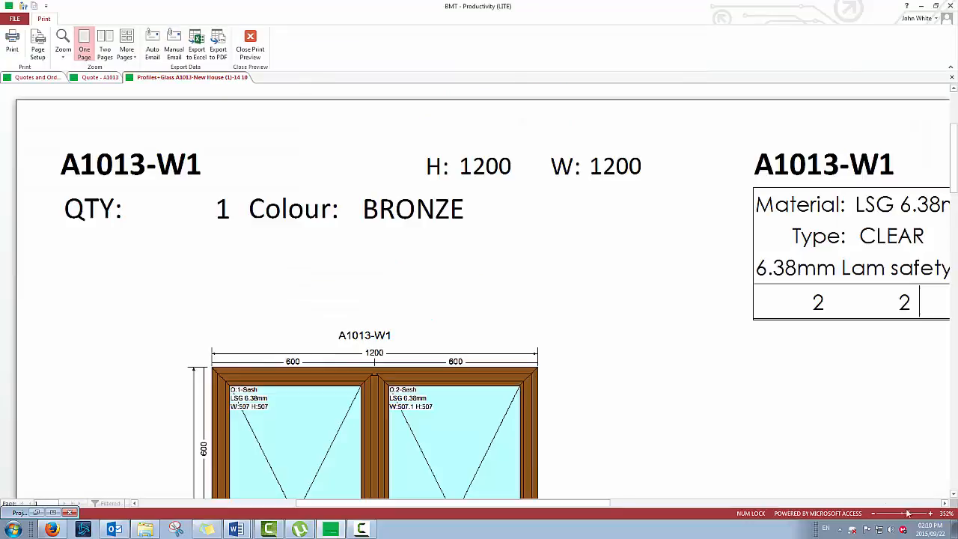
scroll("down", 3)
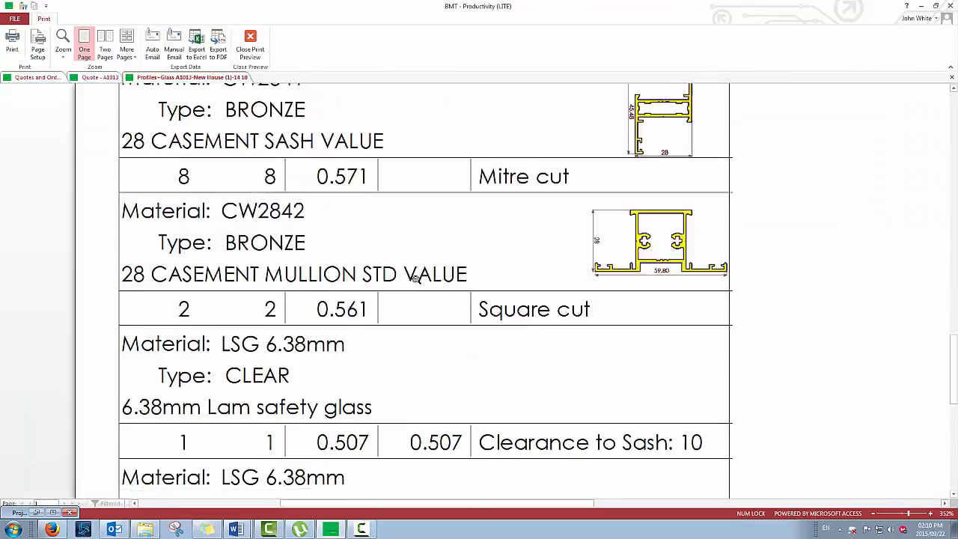